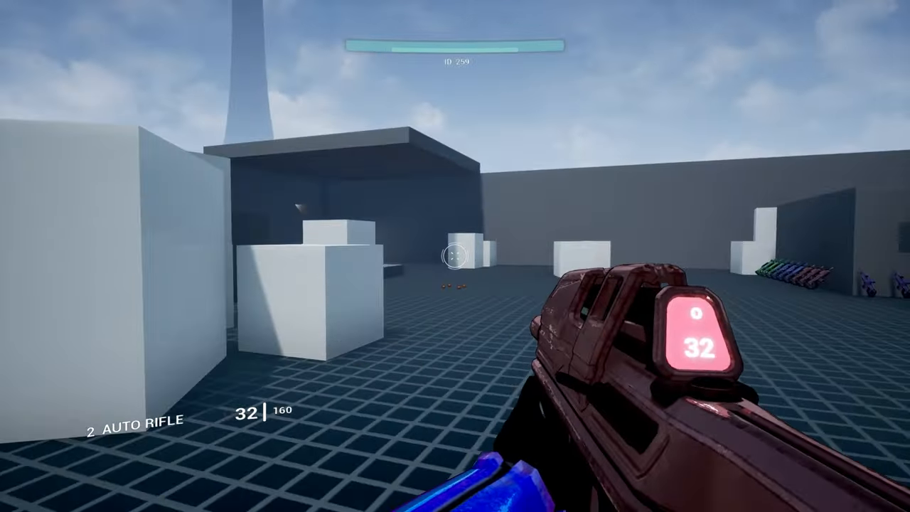
mouse_move(456, 256)
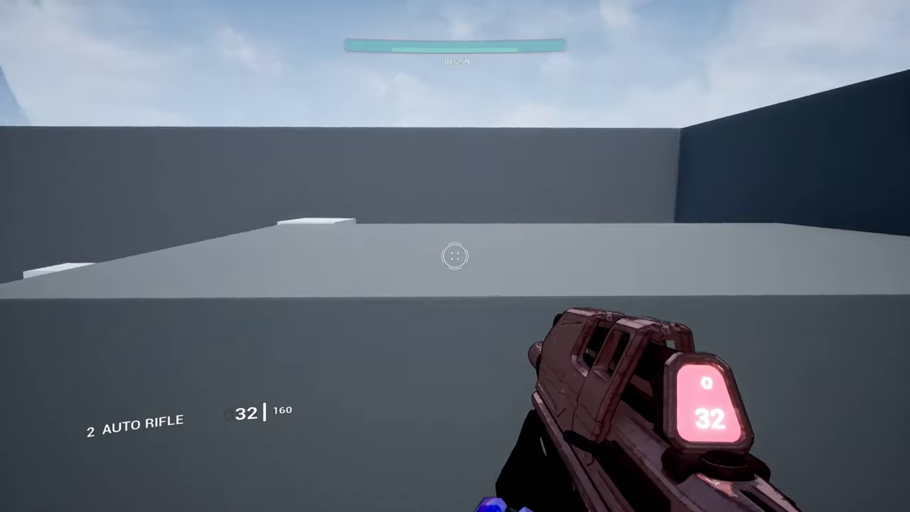
mouse_move(456, 256)
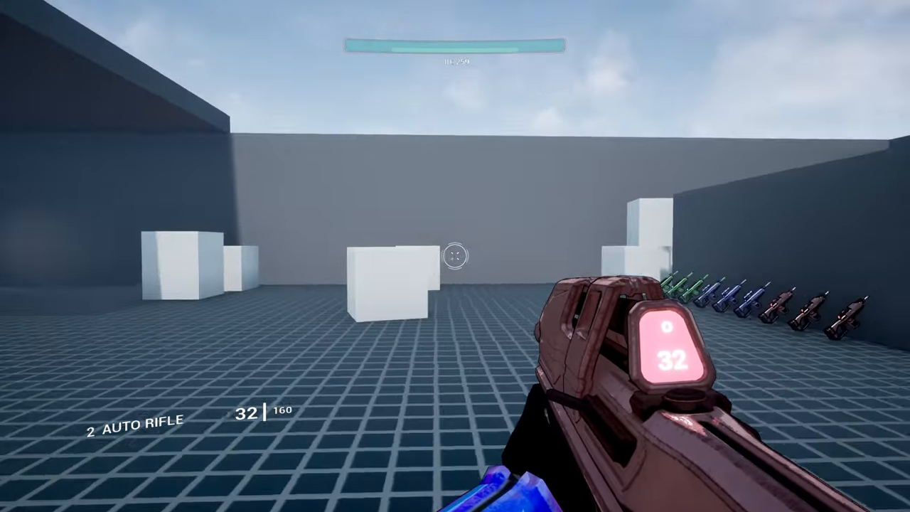
mouse_move(455, 256)
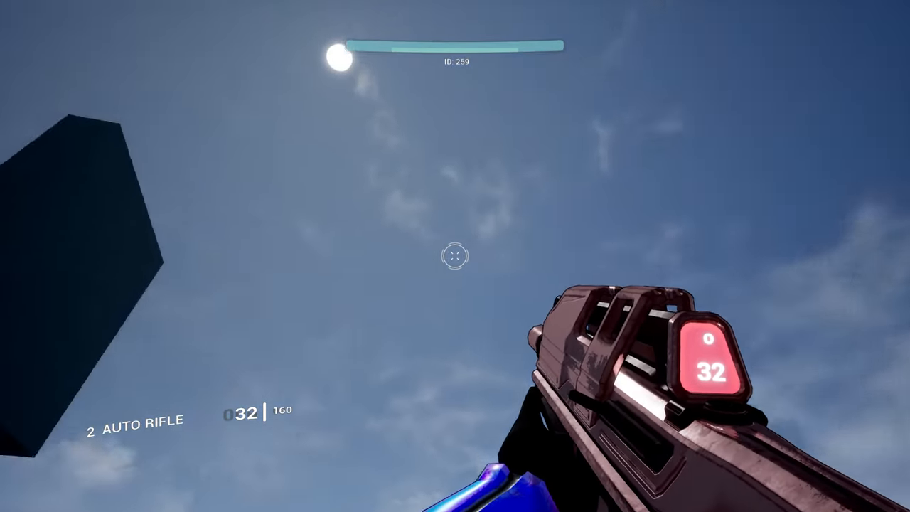
mouse_move(455, 256)
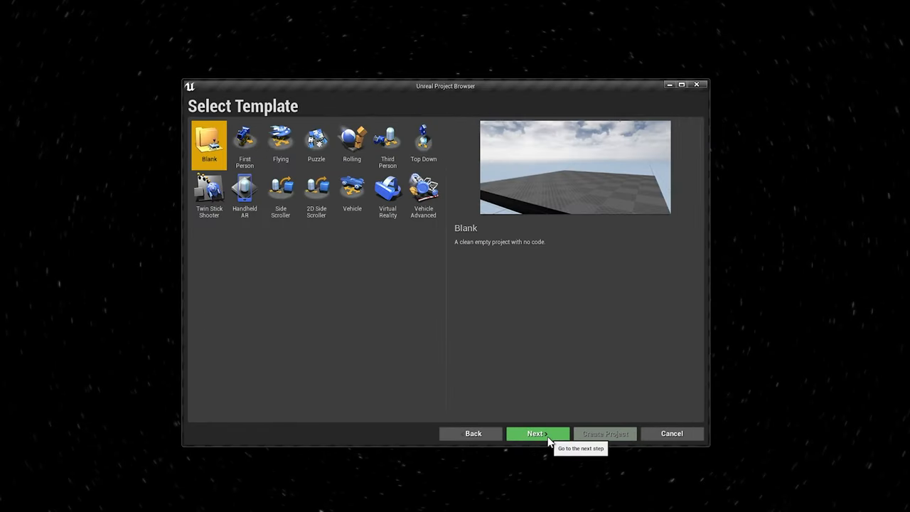
Step: Create a new Blueprint project named FPS_Series
left_click(537, 433)
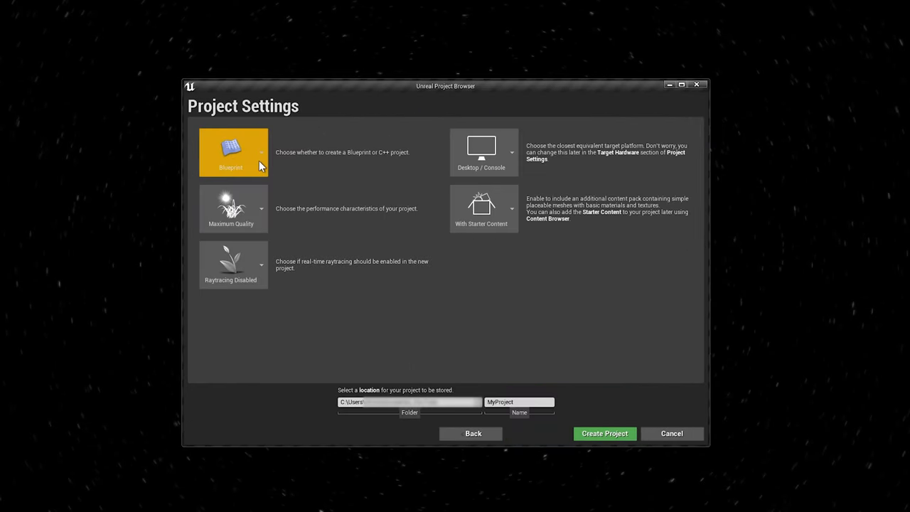
type("FPS_Series")
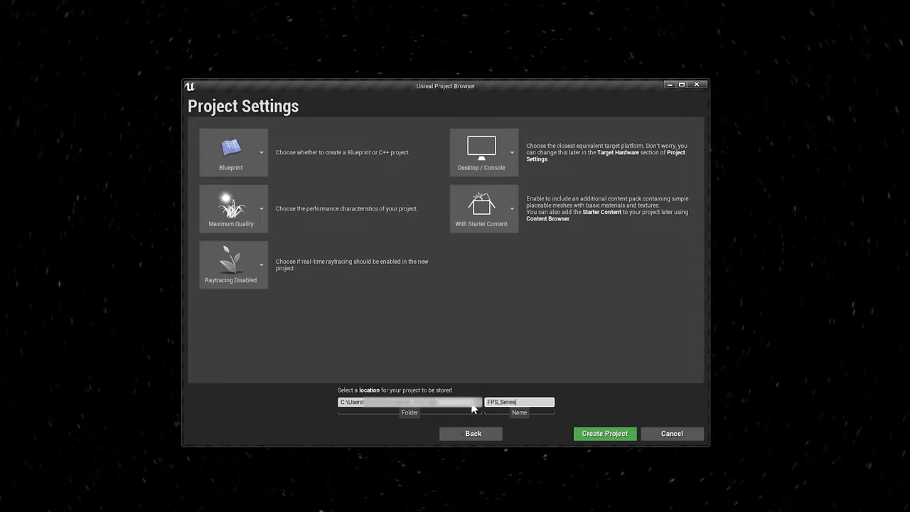
left_click(604, 433)
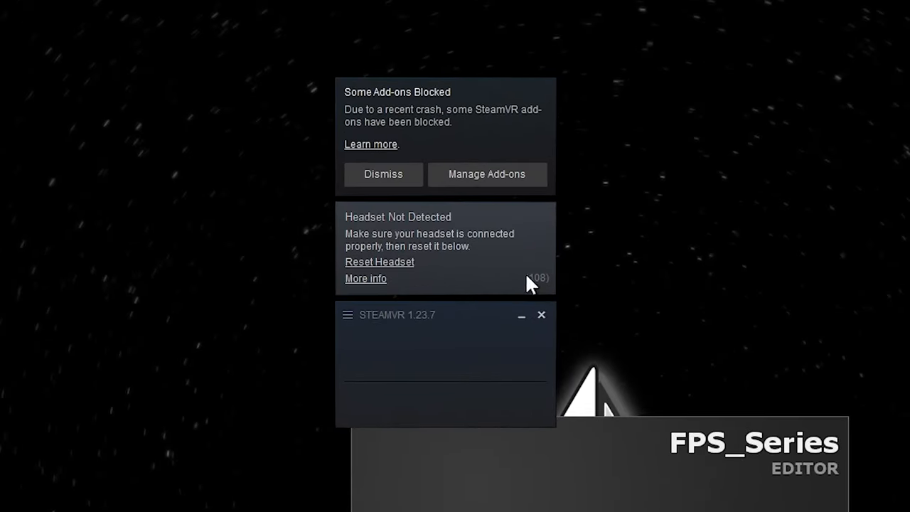
mouse_move(530, 283)
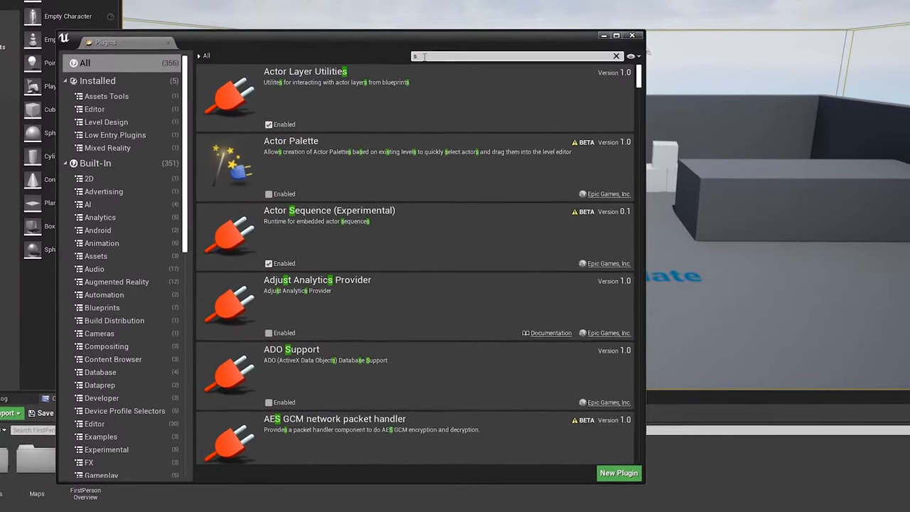
Step: Search the Plugins list for 'steamvr'
type("steamvr")
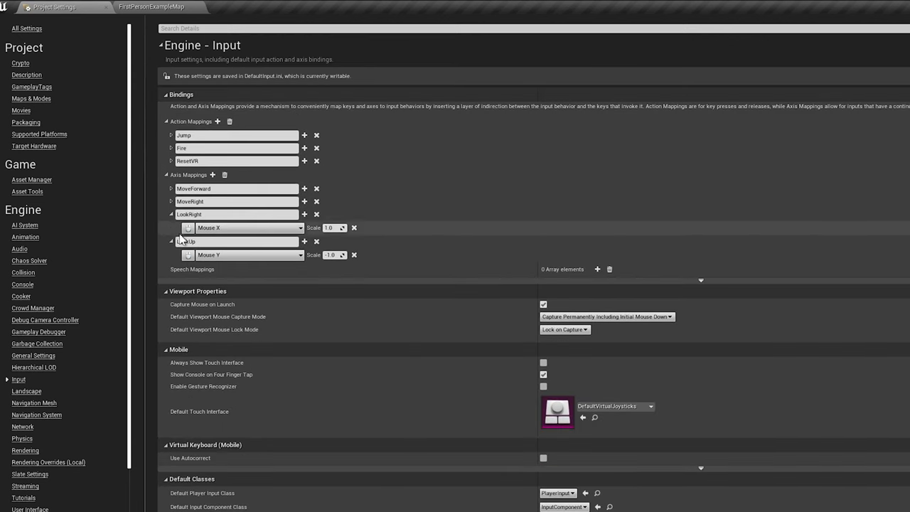
Step: Delete the ResetVR action mapping and add a FireAxis axis mapping on Left Mouse Button
left_click(171, 214)
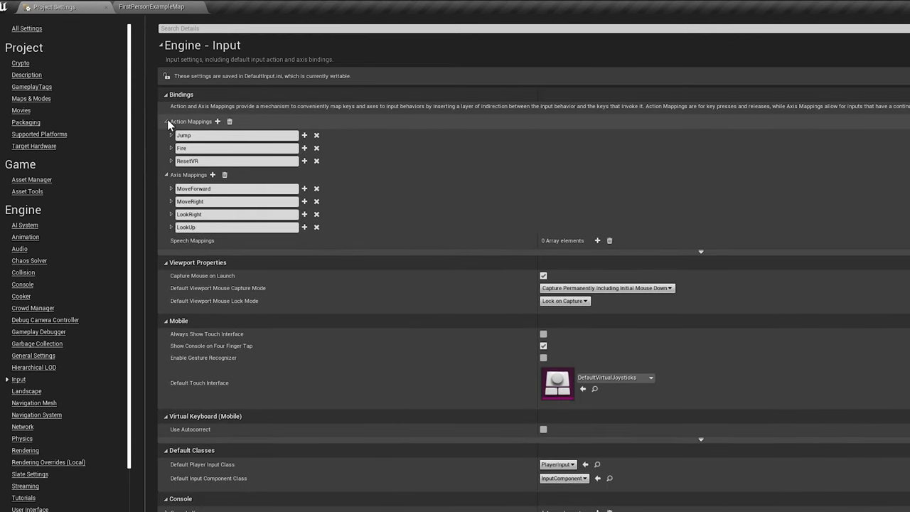
mouse_move(316, 161)
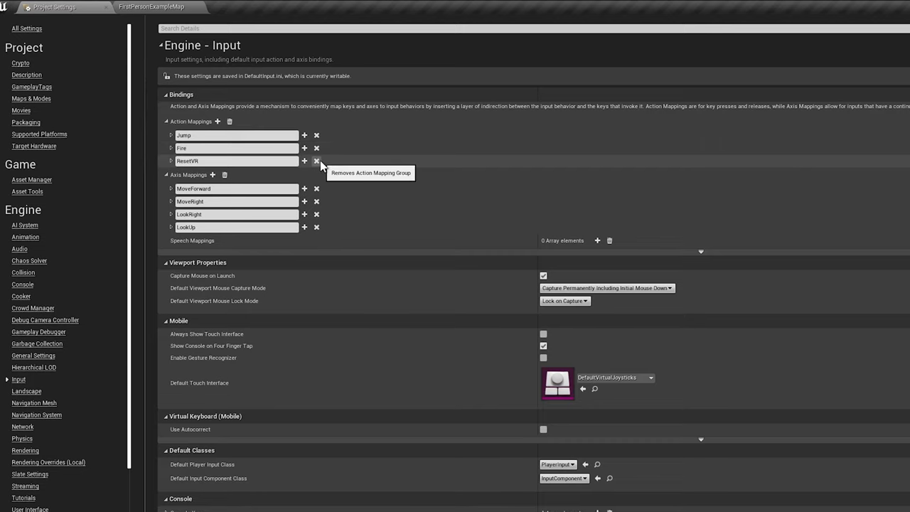
left_click(317, 161)
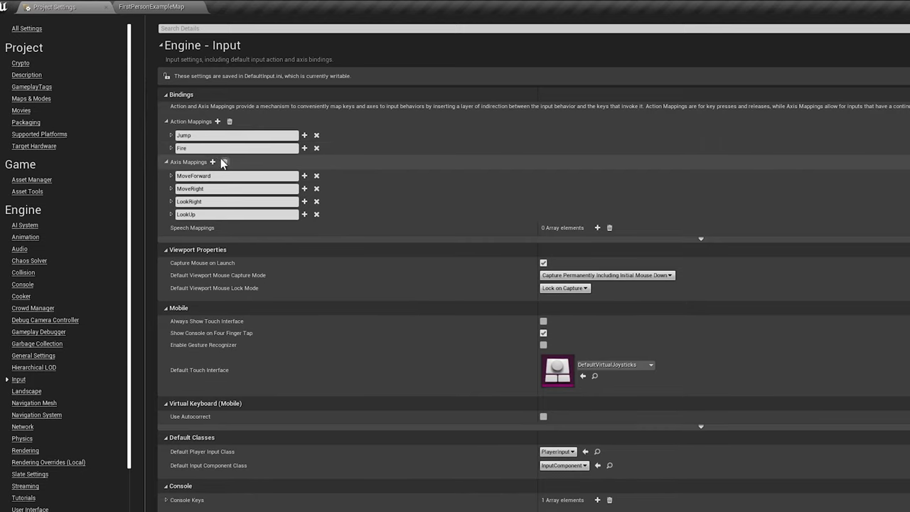
left_click(212, 162)
type("FireAxis")
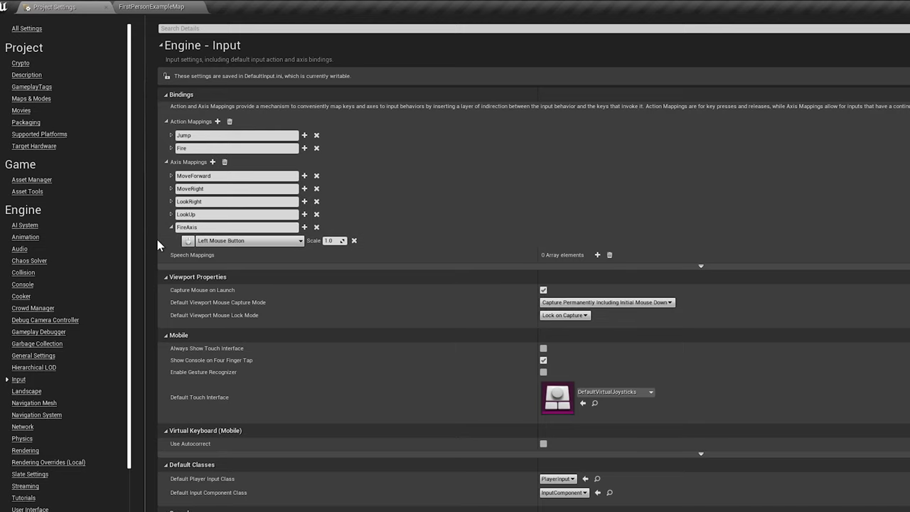
left_click(171, 227)
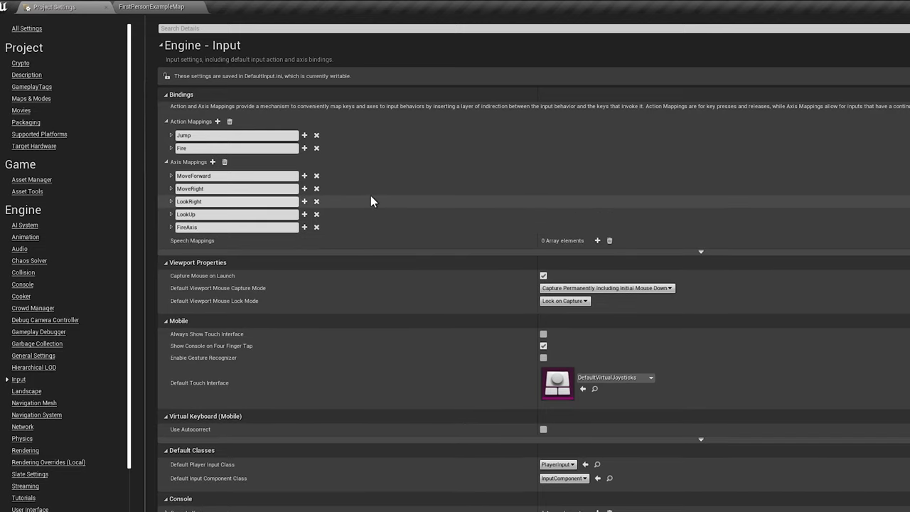
Step: Search the settings for 'motion' and toggle Motion Blur
left_click(26, 74)
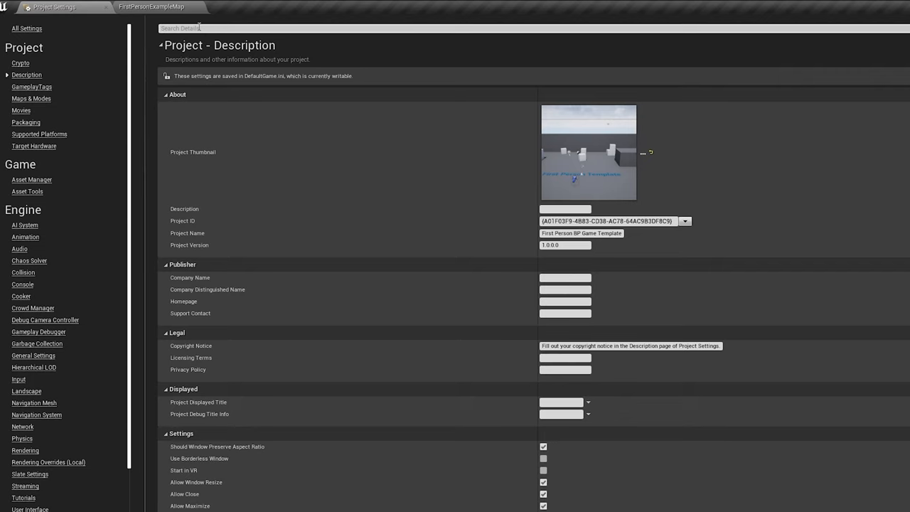
type("motion")
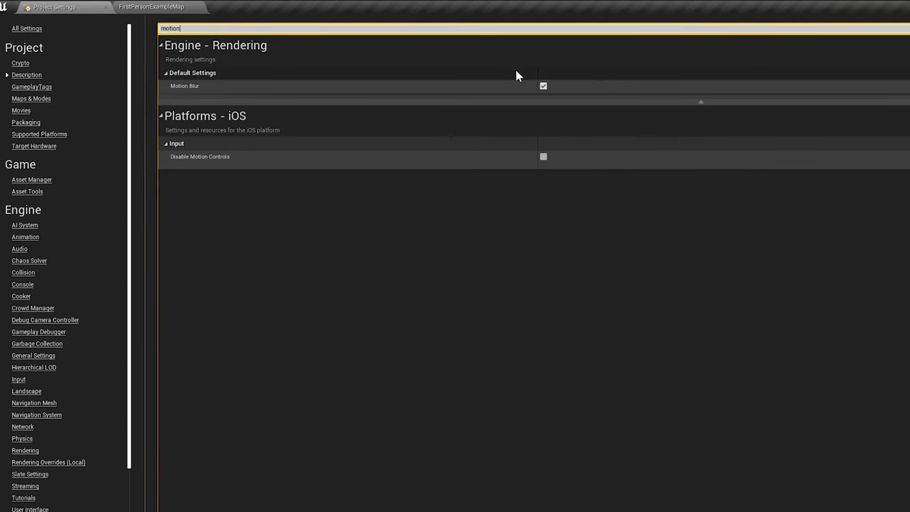
left_click(543, 85)
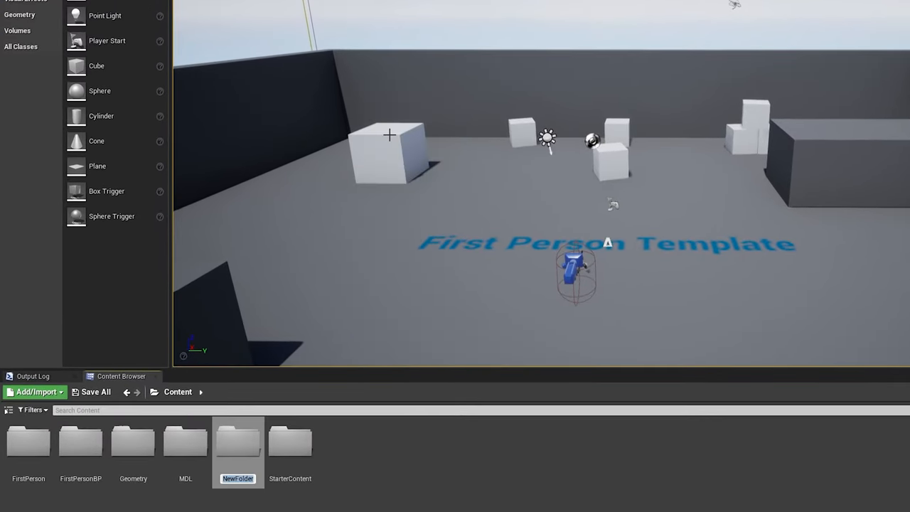
Step: Create the MyStuff folder and import the FP animations using the arms skeleton
type("MyStuff")
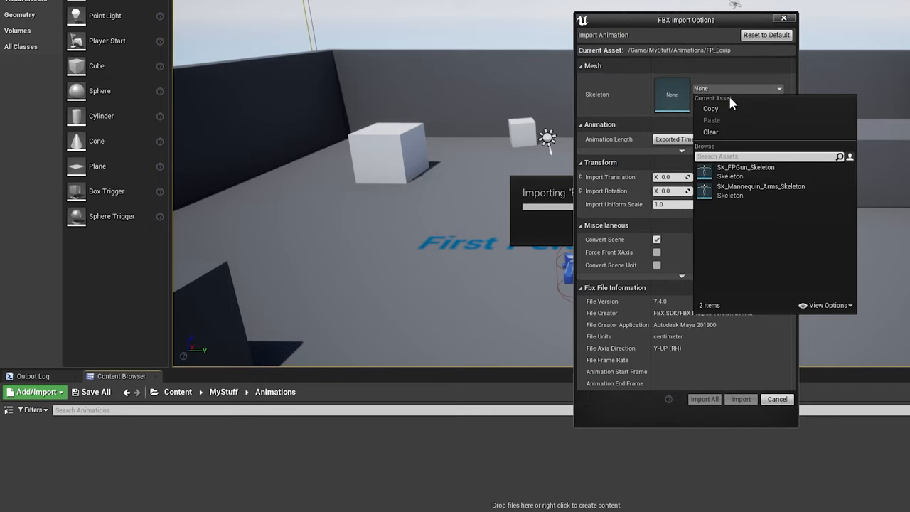
left_click(761, 191)
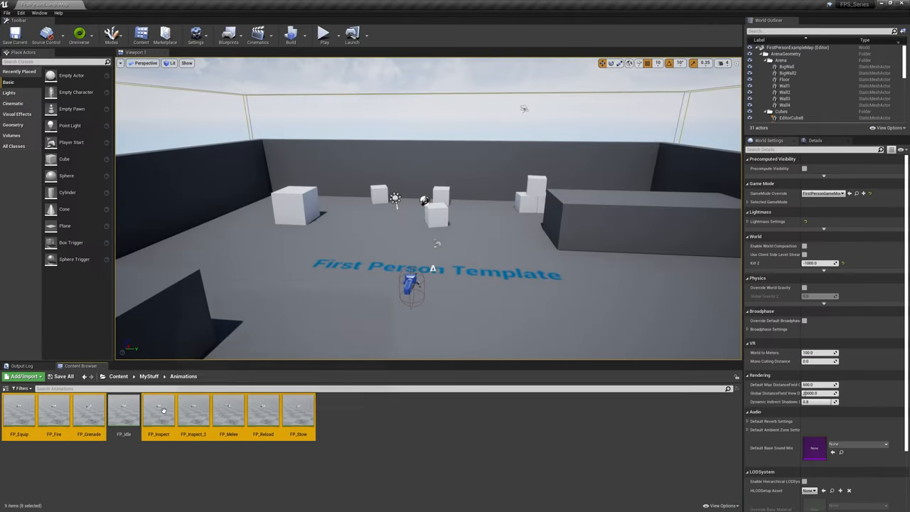
Step: Assign FP_Equip_Montage to the DefaultGroup.Arms slot and toggle its automatic blend out
left_click(7, 13)
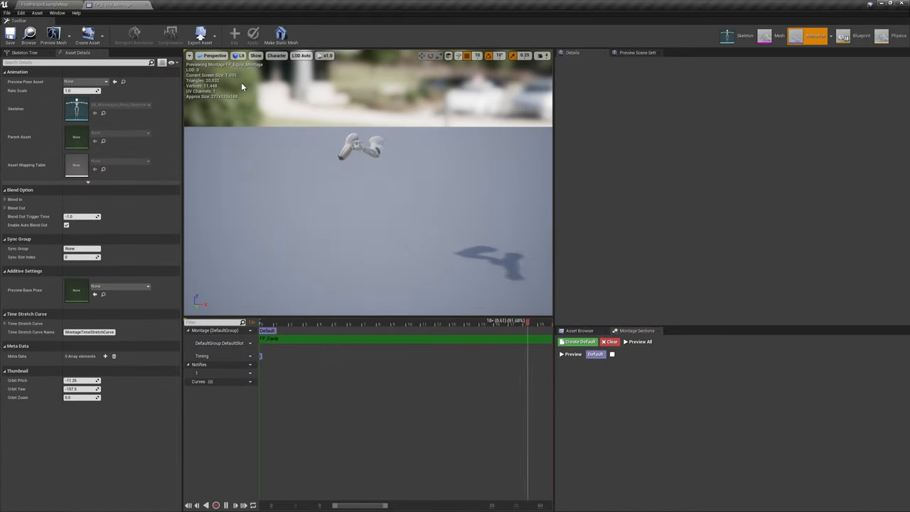
left_click(579, 331)
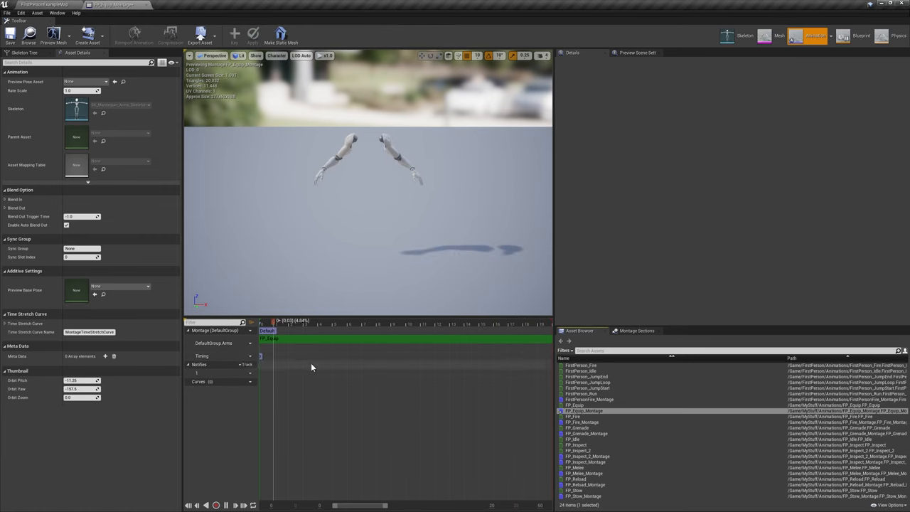
left_click(7, 13)
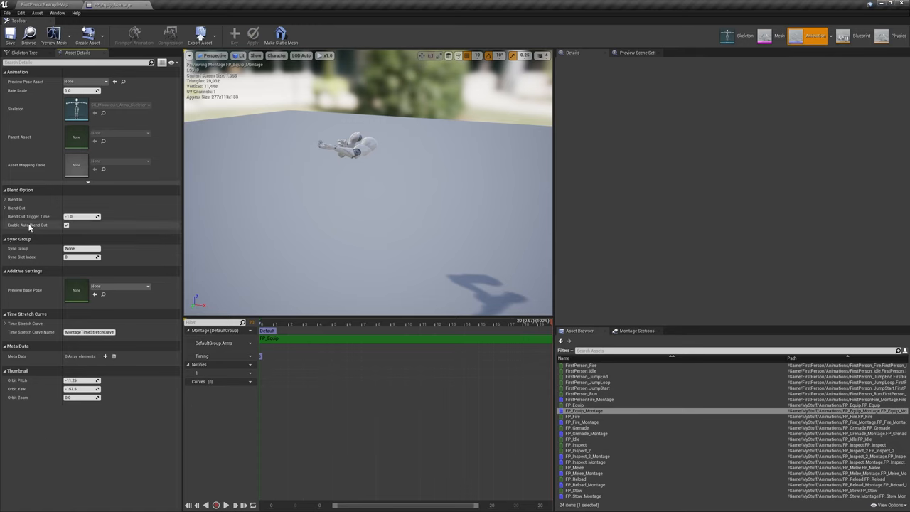
left_click(6, 199)
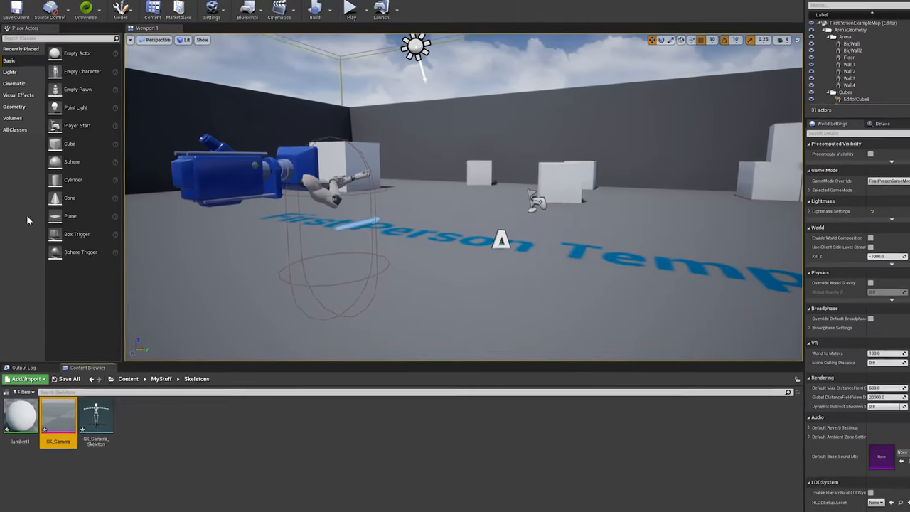
Step: Open SK_Camera, select its Root bone and orbit the preview around it
double_click(58, 416)
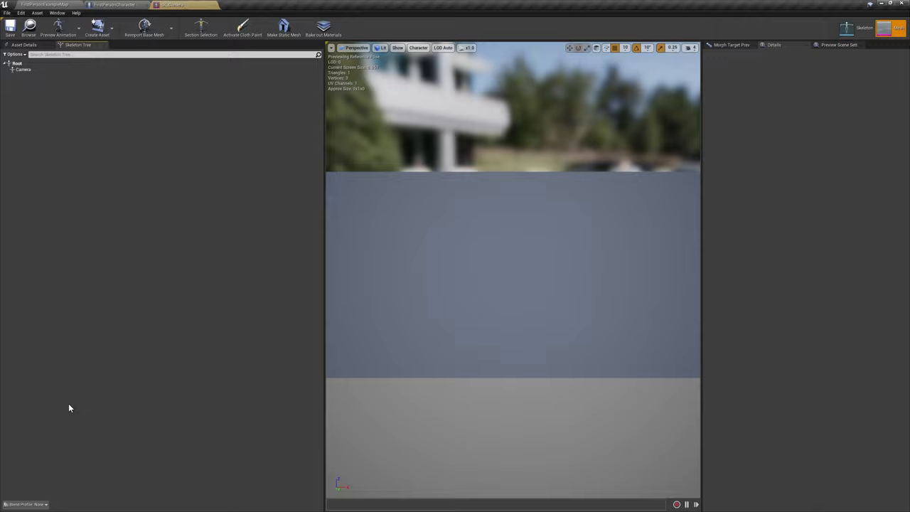
left_click(418, 48)
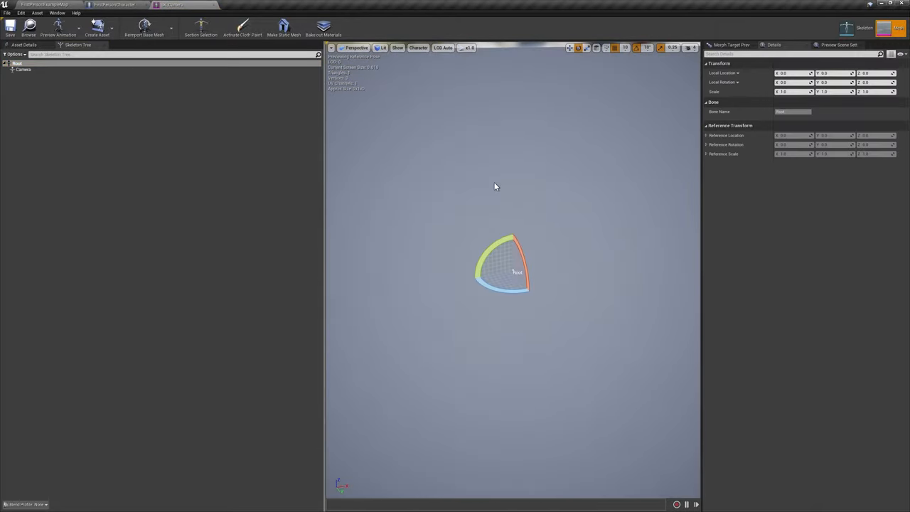
left_click_drag(496, 187, 557, 213)
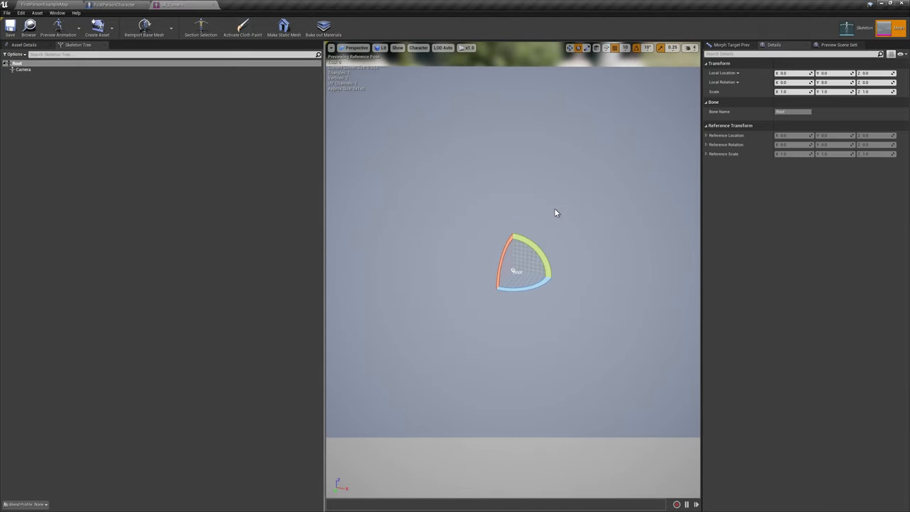
left_click(44, 5)
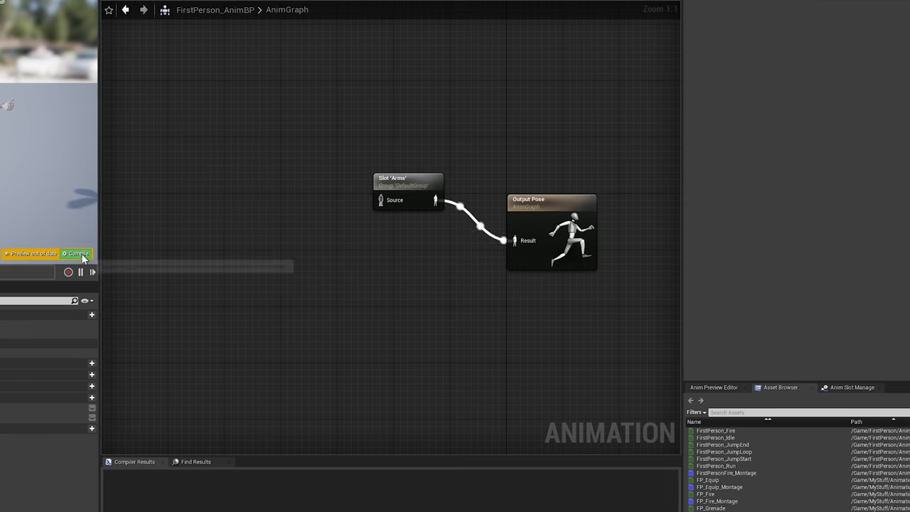
Step: Wire Slot 'Arms' into Output Pose and compile FirstPerson_AnimBP
left_click(76, 254)
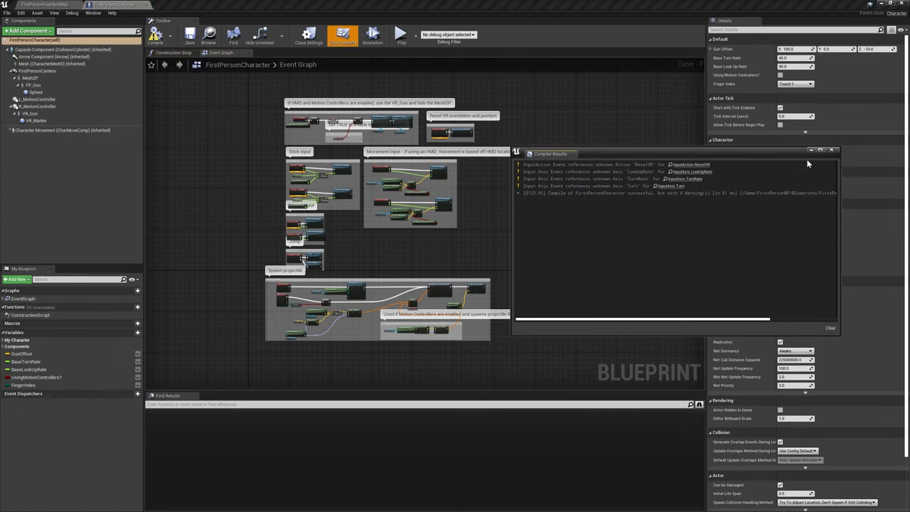
Step: Close Compiler Results and build a Fire Input group setting FireAxis from InputAxis FireAxis
left_click(831, 149)
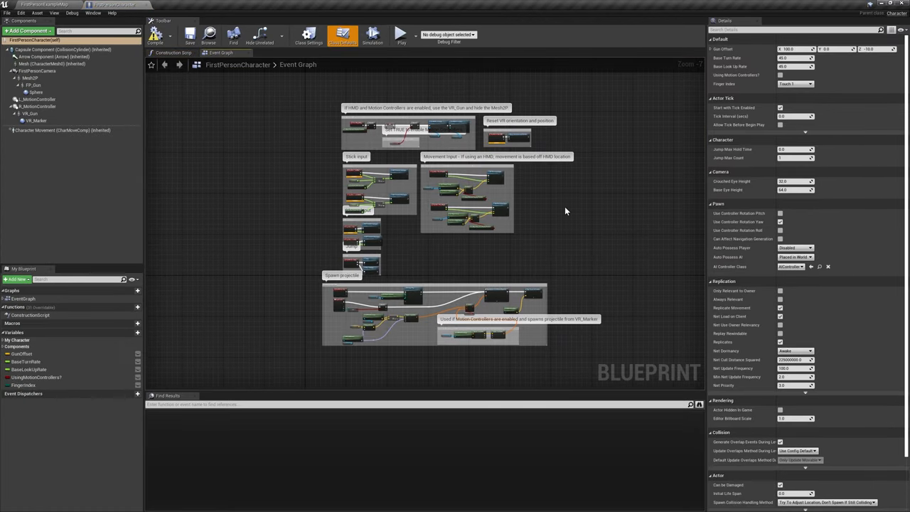
left_click(173, 53)
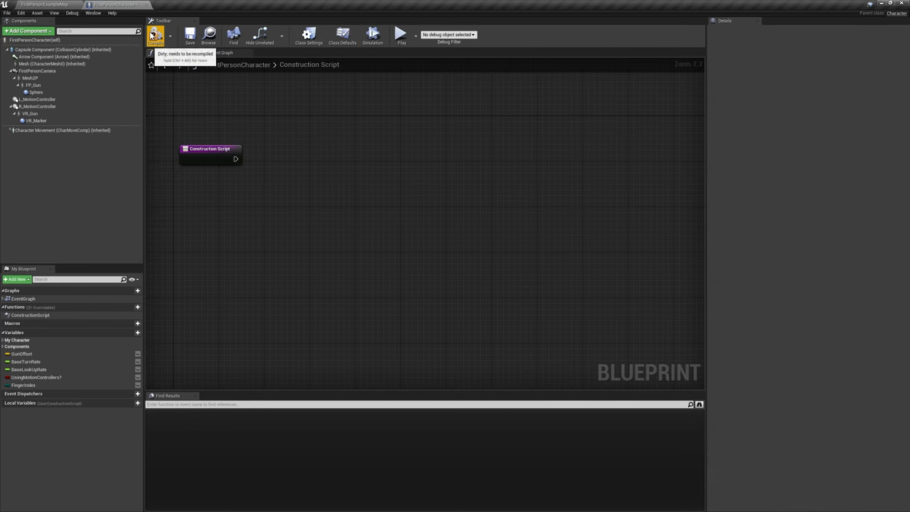
left_click(155, 34)
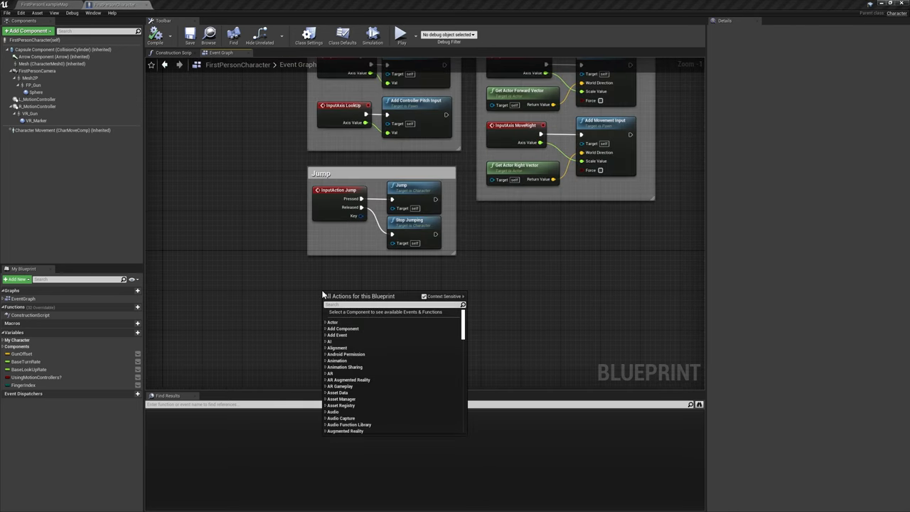
left_click(341, 310)
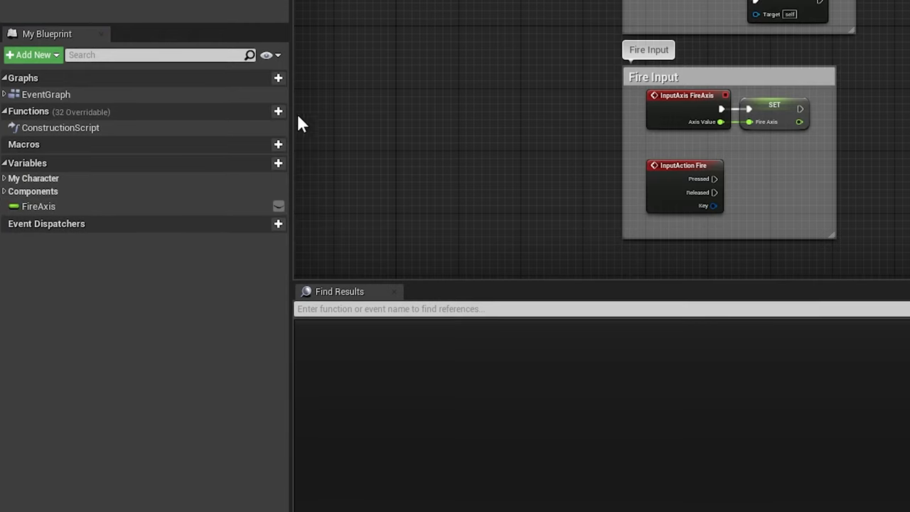
left_click(441, 76)
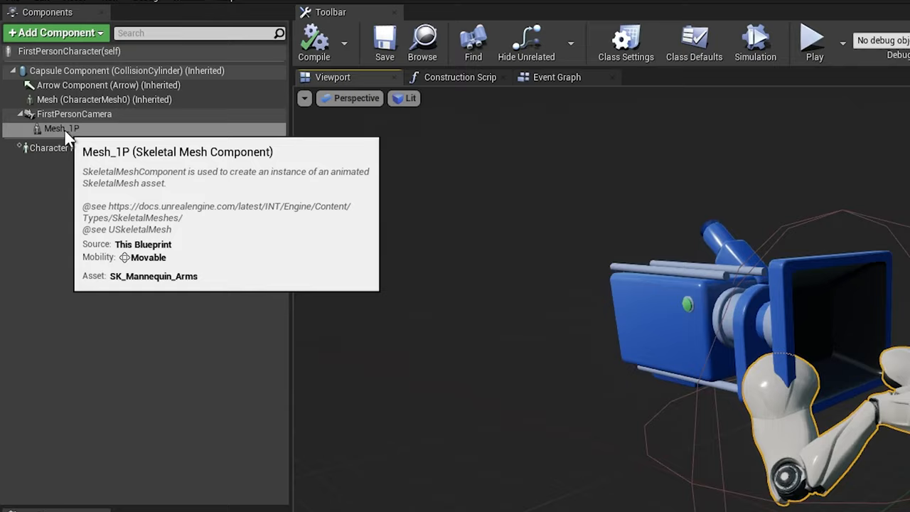
Step: Nest Mesh_1P under FP_Root's Mesh_Root spring arm, with collision testing off on both arms
left_click(60, 128)
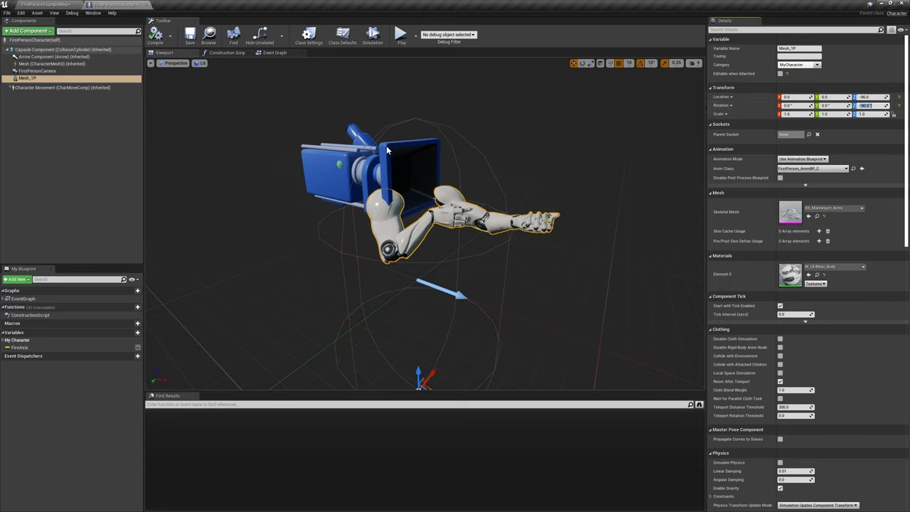
mouse_move(360, 149)
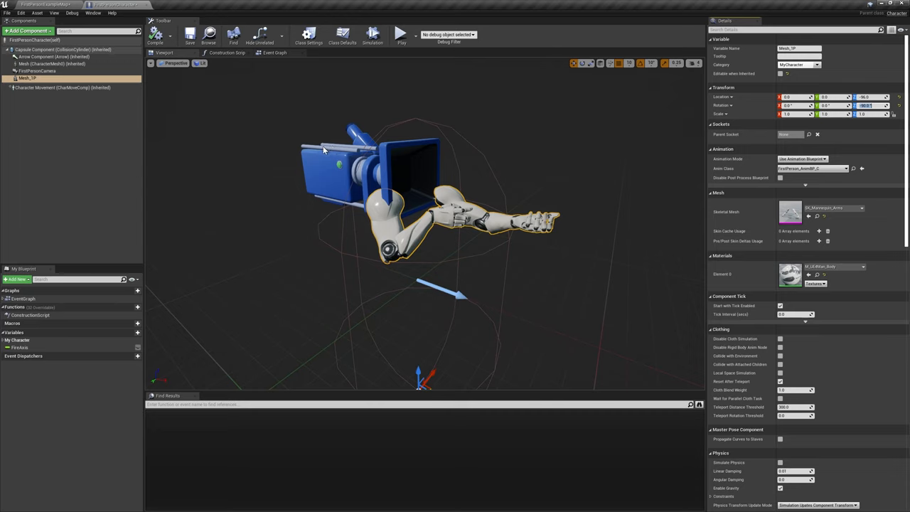
mouse_move(290, 154)
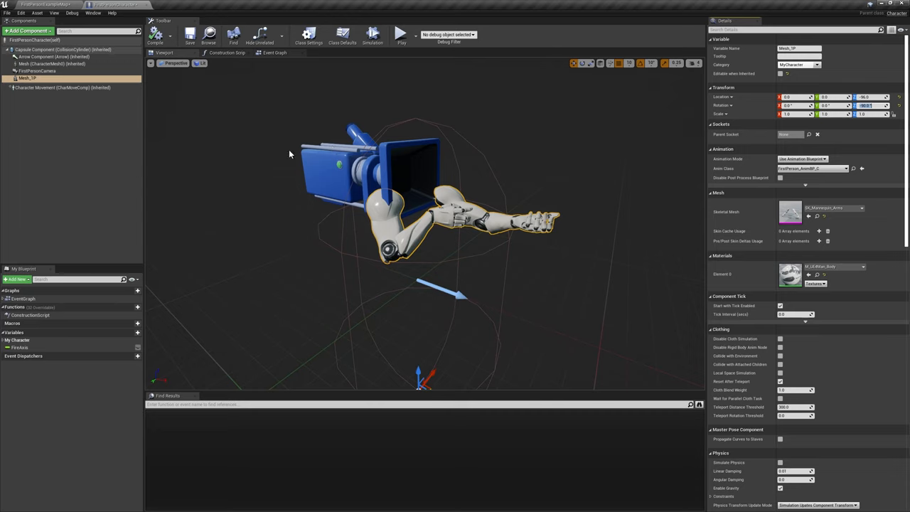
mouse_move(267, 157)
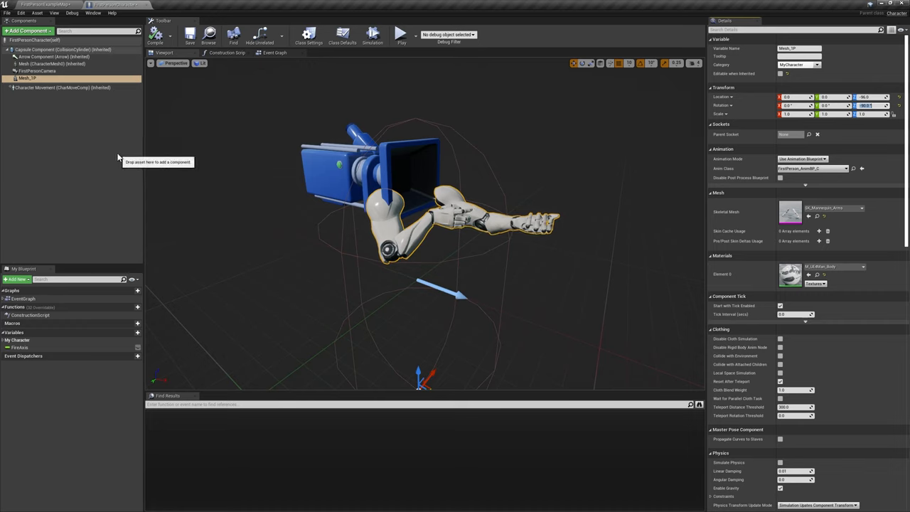
left_click(35, 70)
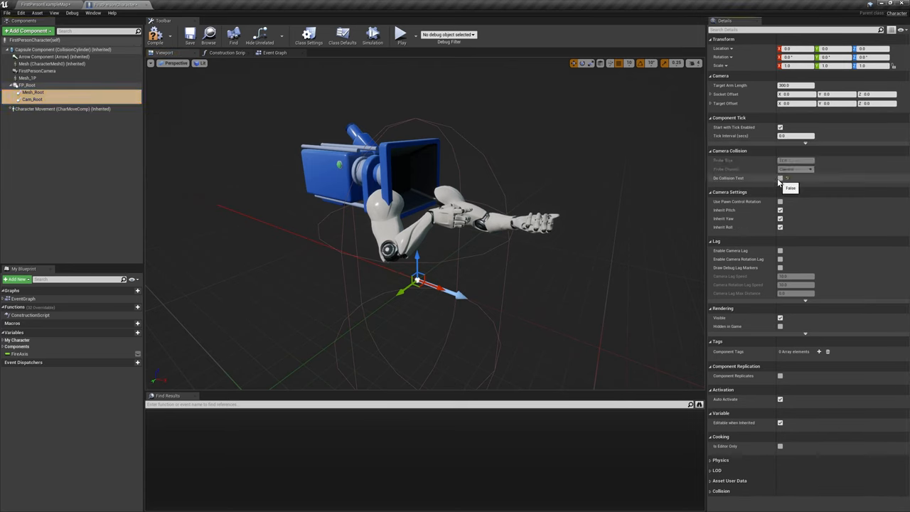
triple_click(795, 86)
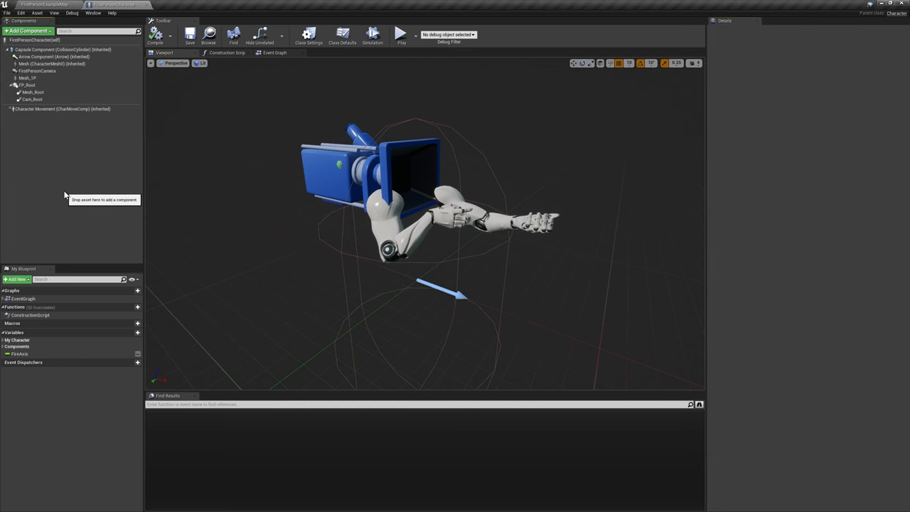
Step: Add a Cam_Skel skeletal mesh under Cam_Root and assign its mesh asset
left_click(33, 93)
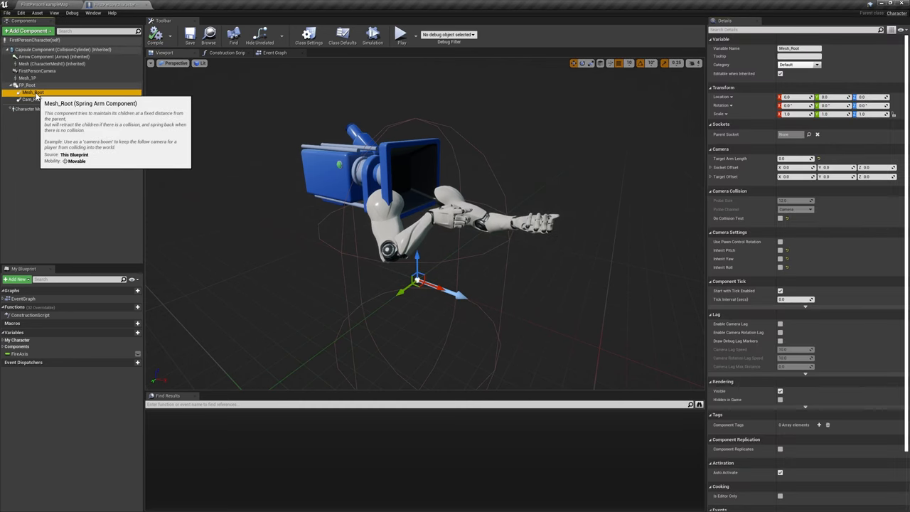
left_click(31, 106)
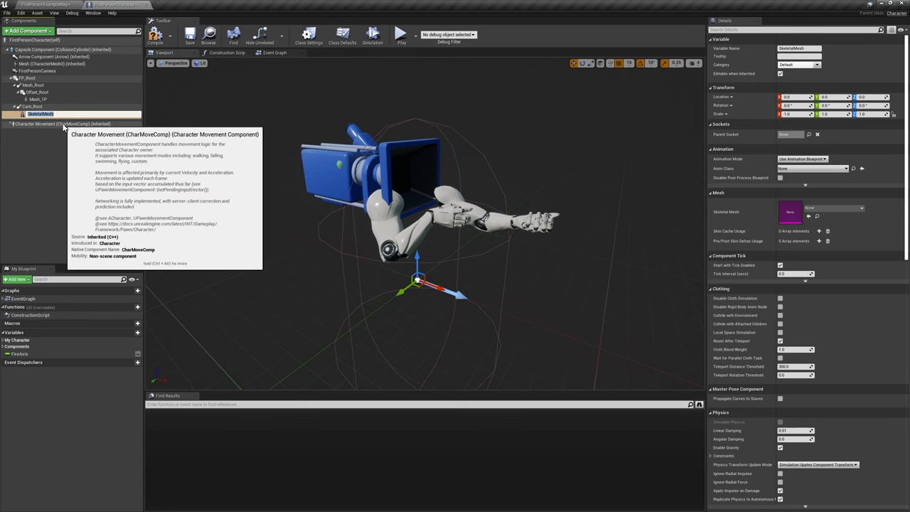
left_click(862, 208)
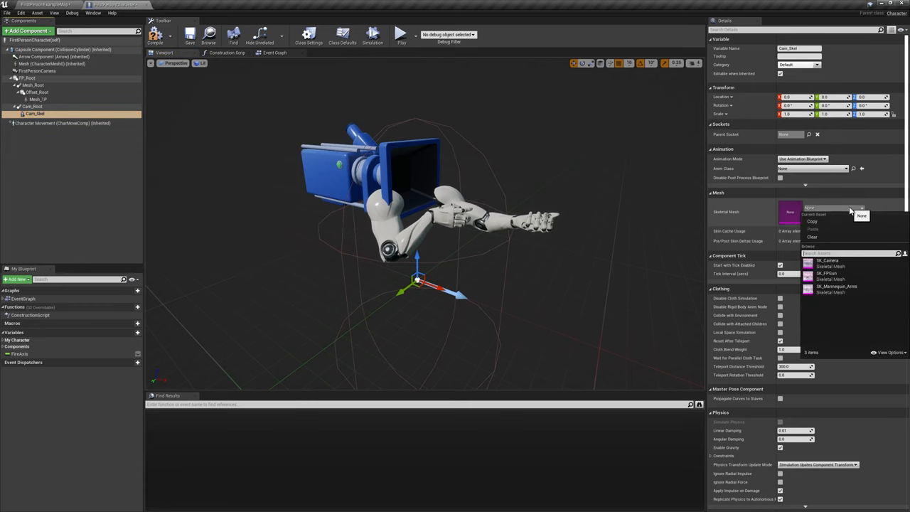
left_click(825, 261)
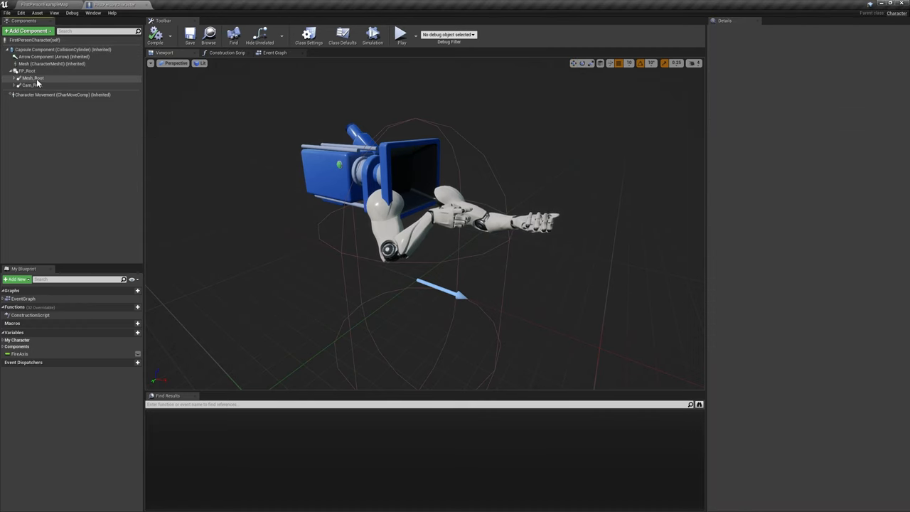
Step: Give both spring arms Use Pawn Control Rotation without Inherit Roll, then compile and save
left_click(32, 84)
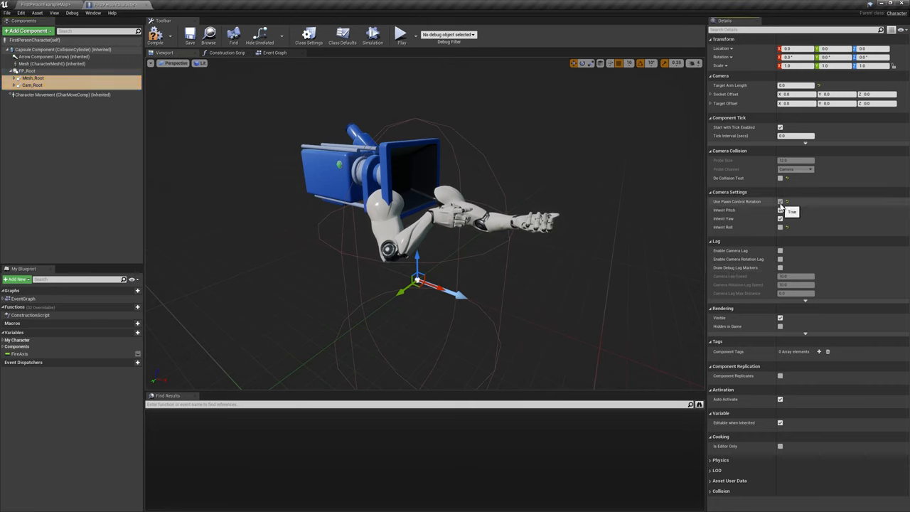
left_click(780, 202)
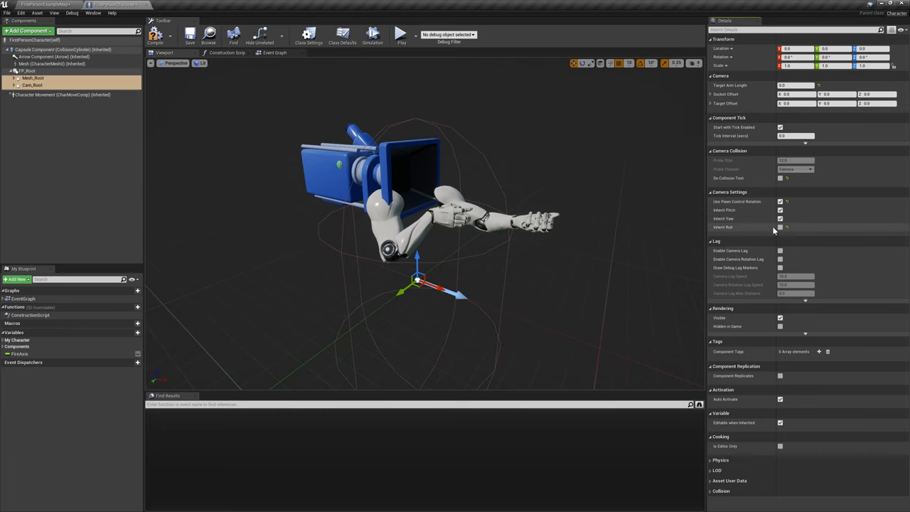
left_click(155, 34)
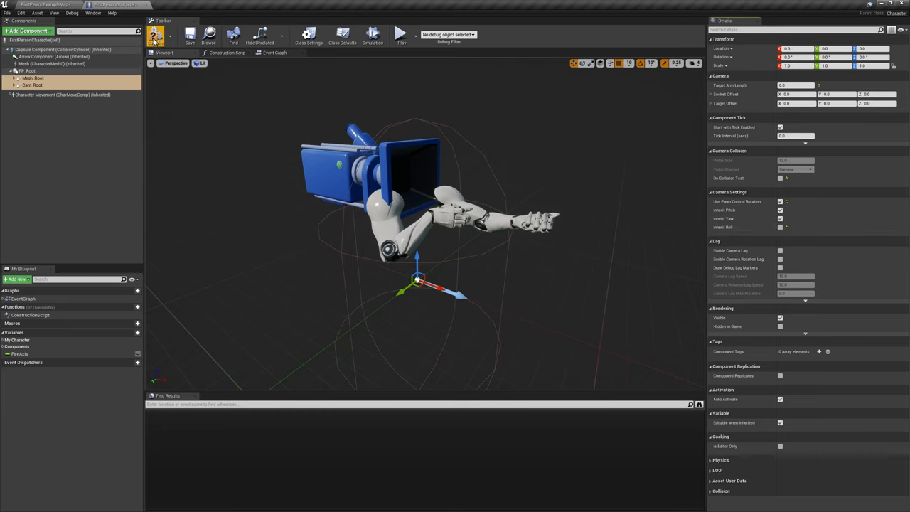
left_click(7, 13)
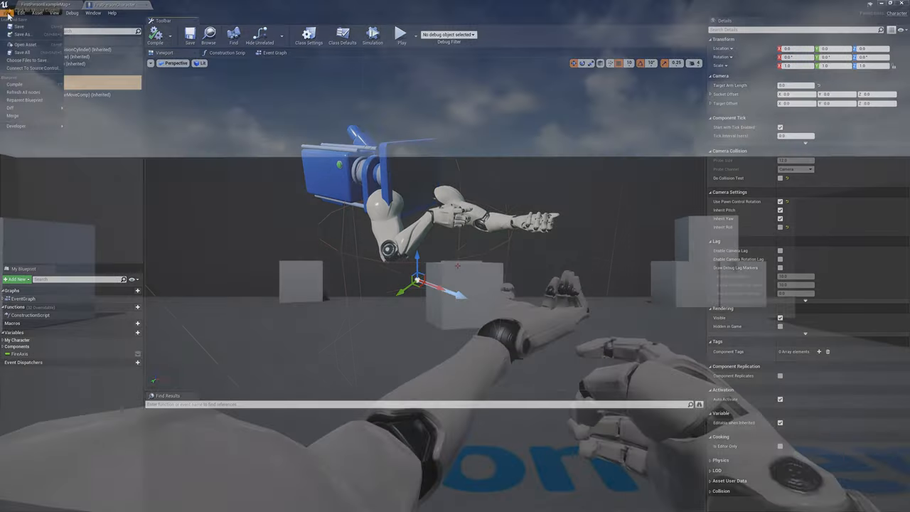
left_click(401, 33)
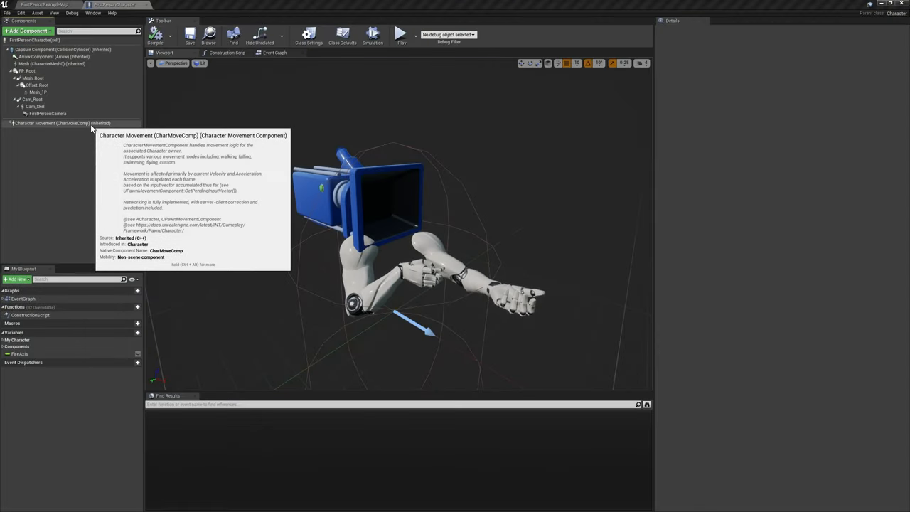
mouse_move(62, 49)
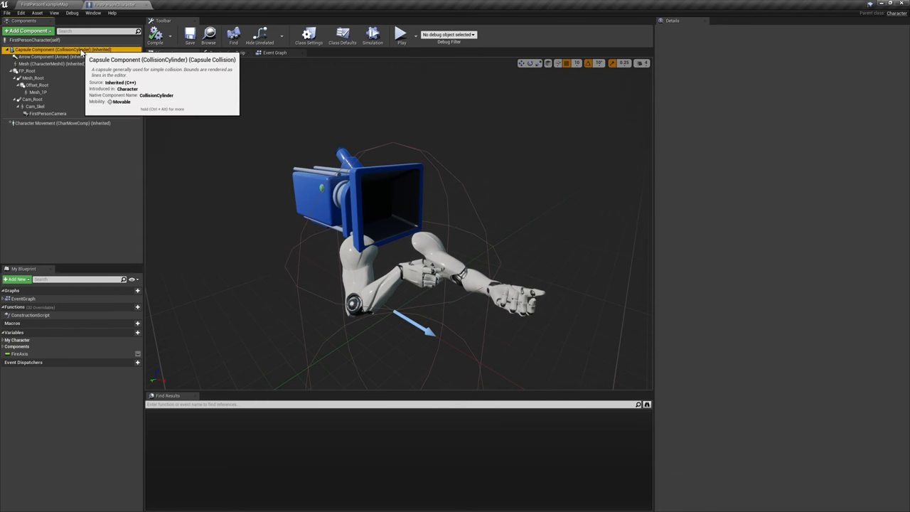
Step: Inspect the CollisionCylinder capsule details (half height 96, radius 35), then select Character Movement
left_click(62, 49)
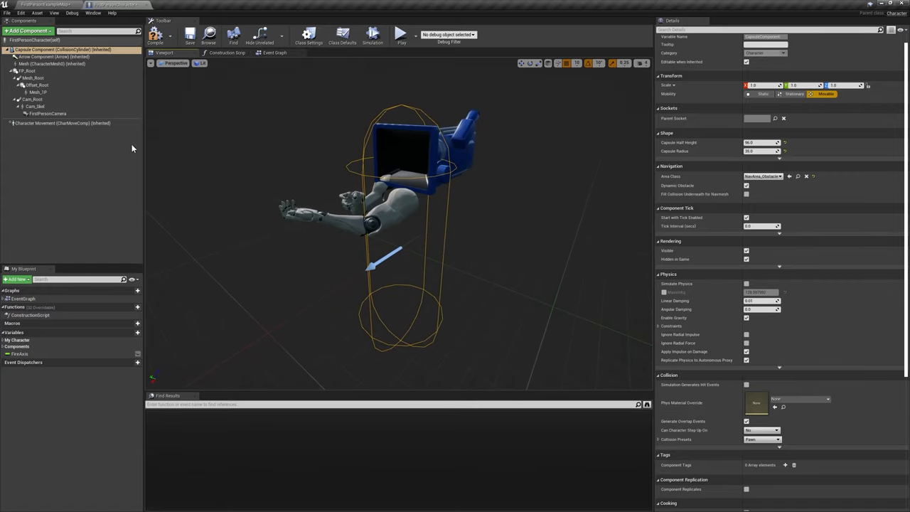
left_click(63, 123)
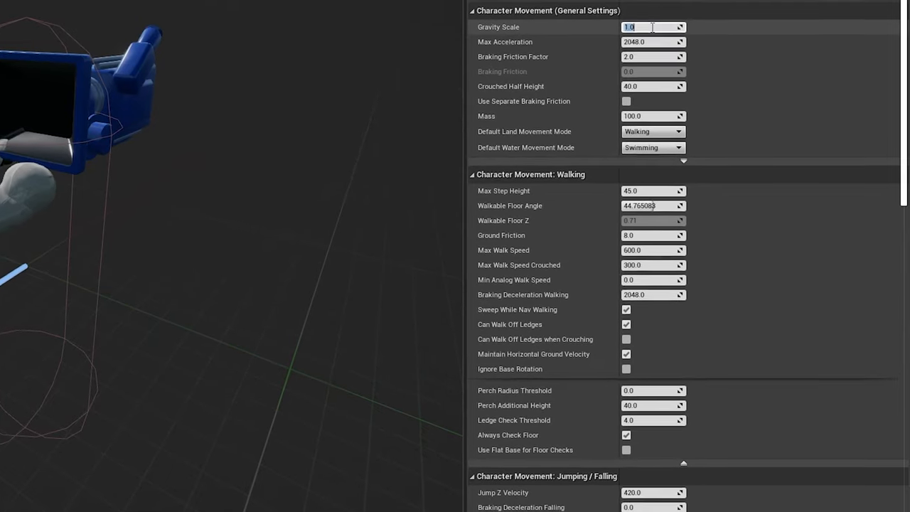
Step: Set gravity scale 1.5, perch radius 30, flat-base floor checks, jump 750, falling braking 200
type("1.5")
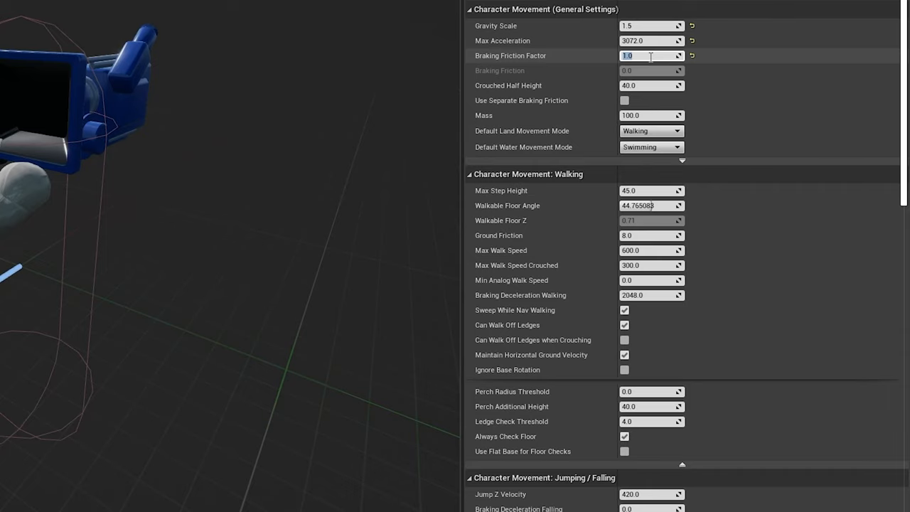
mouse_move(640, 220)
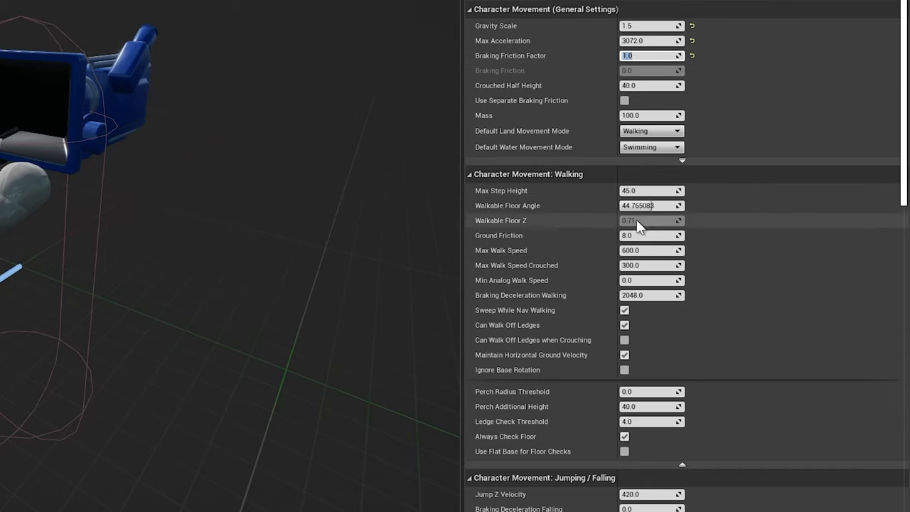
scroll("down", 3)
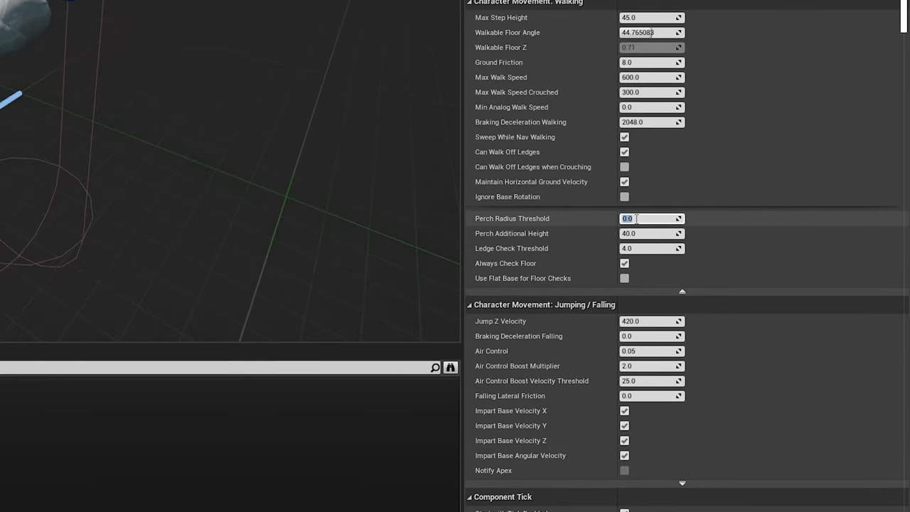
type("30")
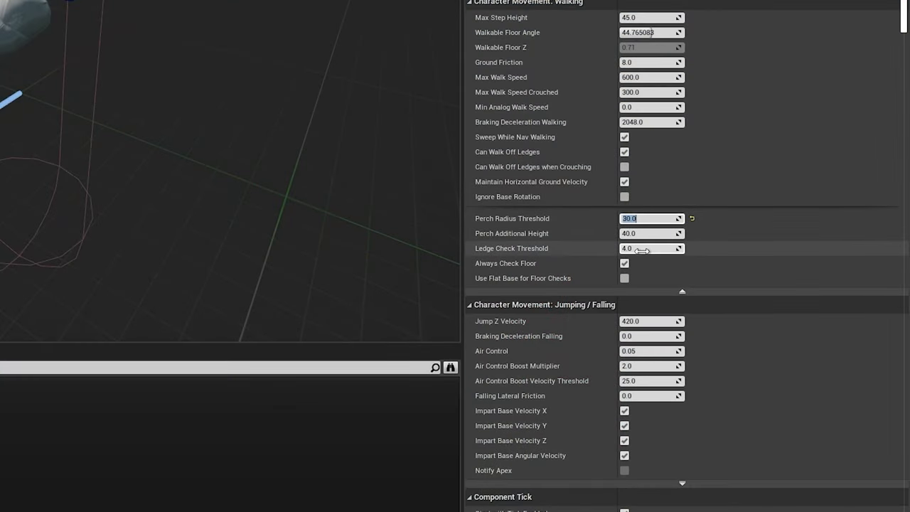
left_click(625, 278)
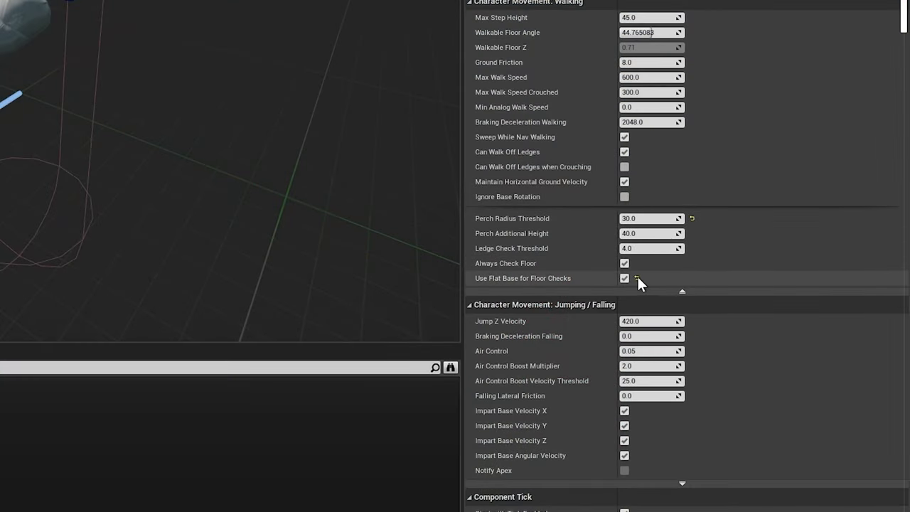
mouse_move(724, 267)
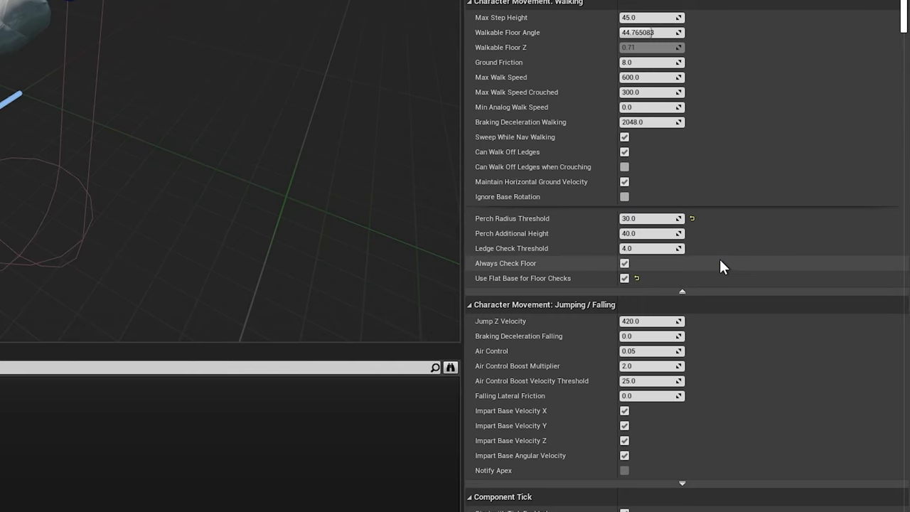
scroll("down", 3)
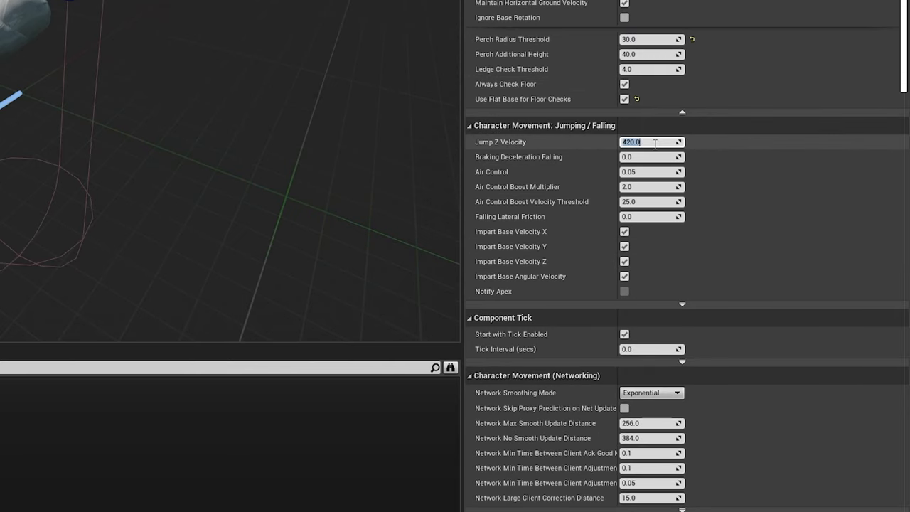
type("75")
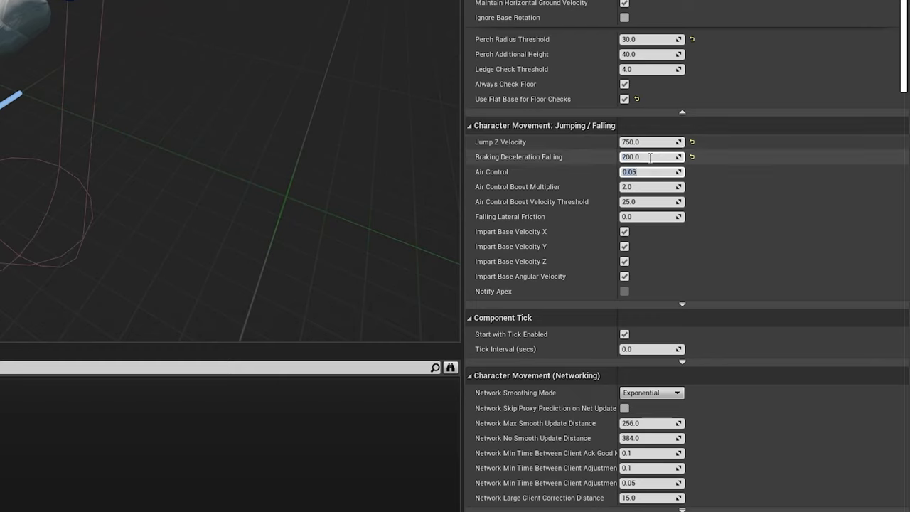
type("0.2")
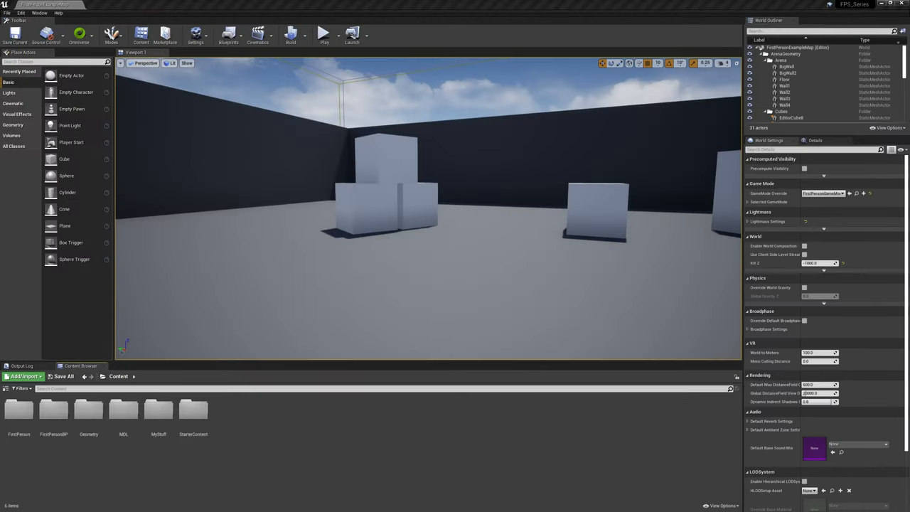
mouse_move(54, 412)
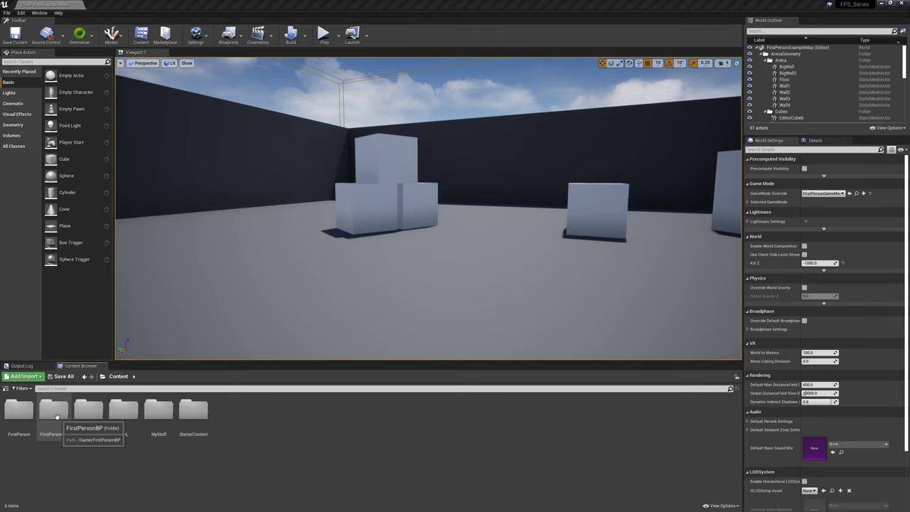
Step: Set FirstPersonGameMode's HUD Class to None and close its editor
double_click(53, 409)
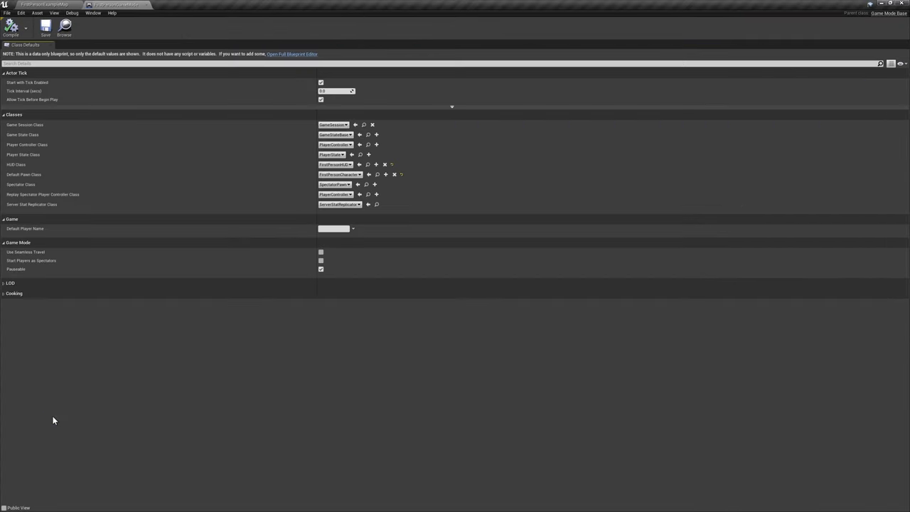
left_click(334, 164)
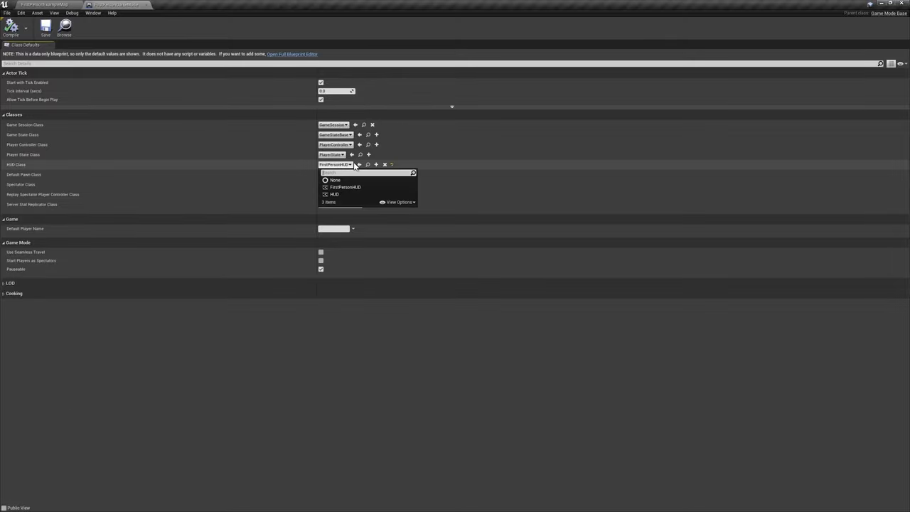
left_click(334, 179)
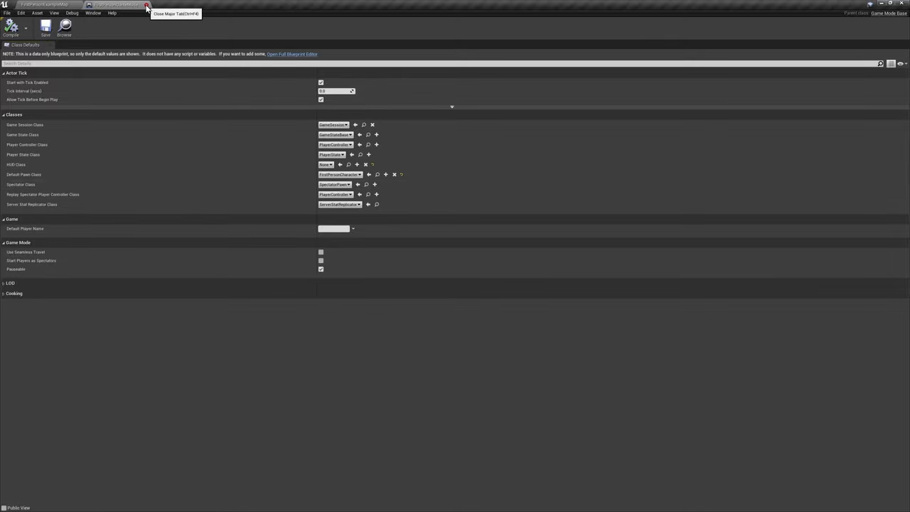
left_click(147, 5)
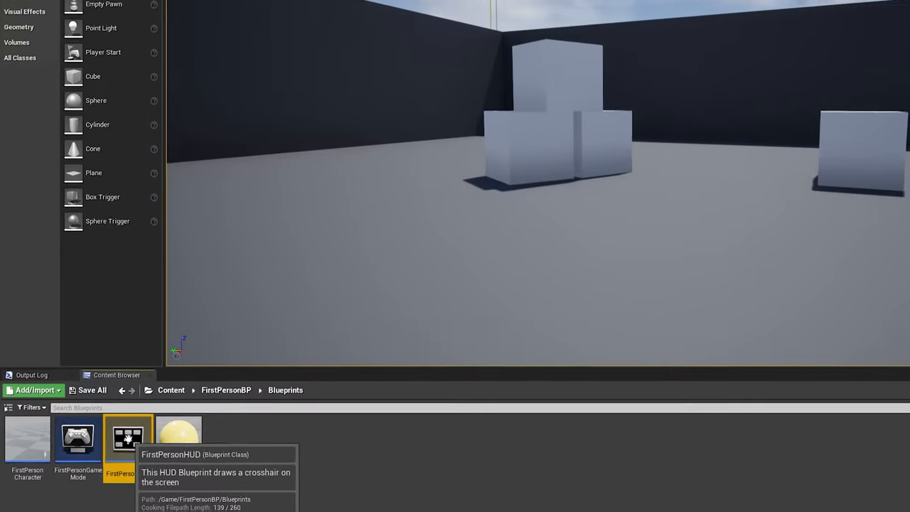
Step: Delete the FirstPersonHUD blueprint
right_click(128, 438)
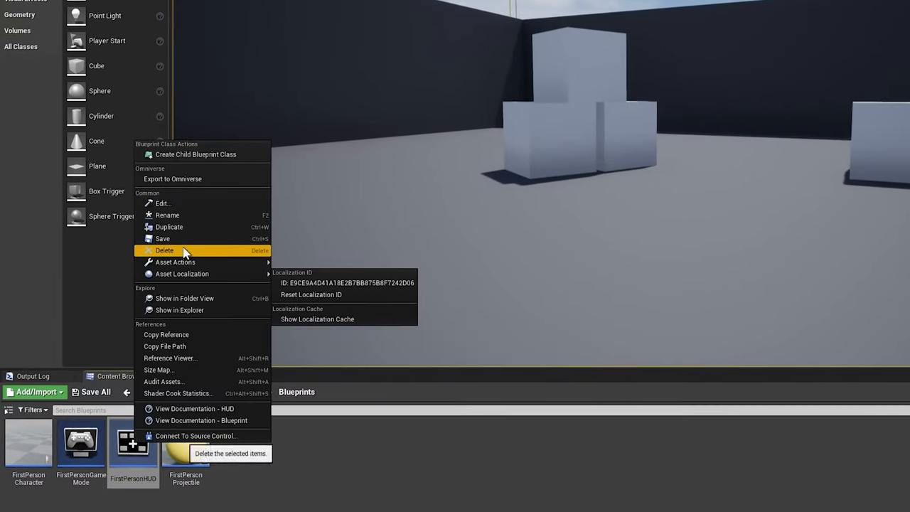
left_click(164, 250)
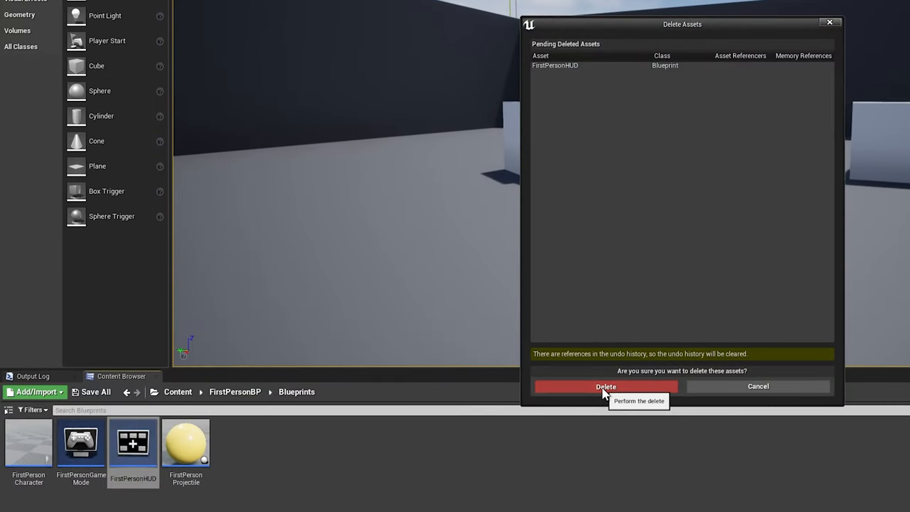
left_click(605, 386)
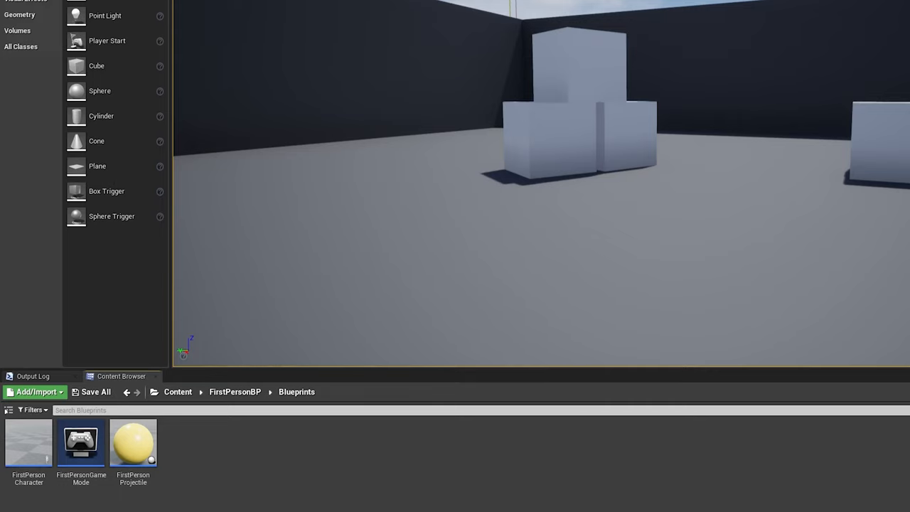
Step: Force-delete the FirstPersonProjectile blueprint despite its remaining references
right_click(133, 445)
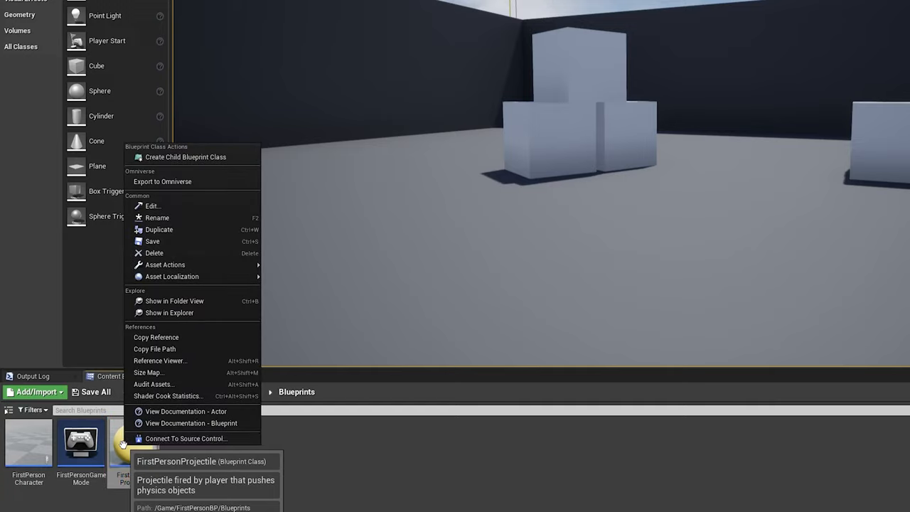
left_click(154, 252)
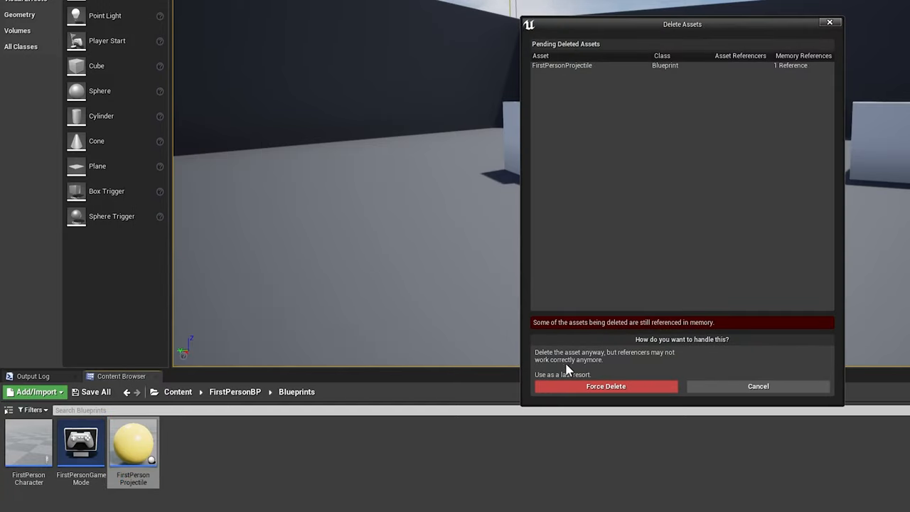
left_click(605, 386)
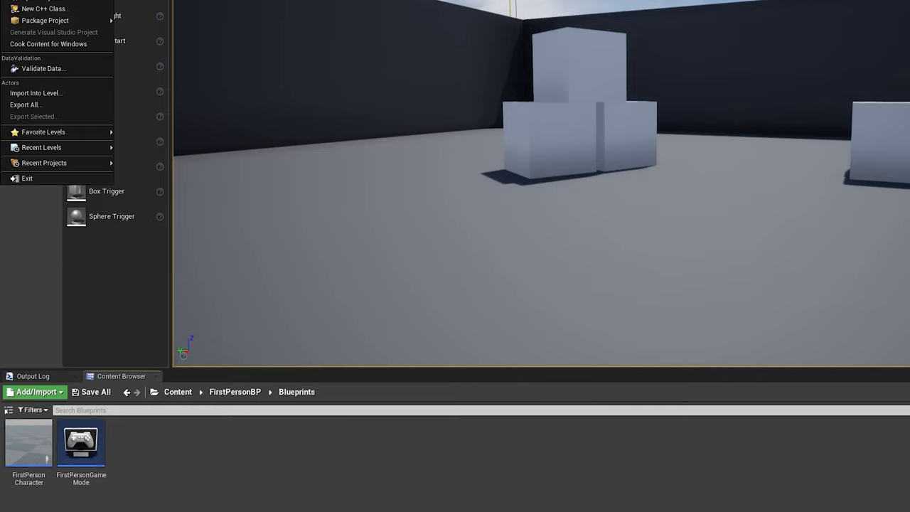
Step: Create Meshes, Textures and Materials folders, import SK_FPGun, and view FPGun_ColorMap in Textures
left_click(36, 391)
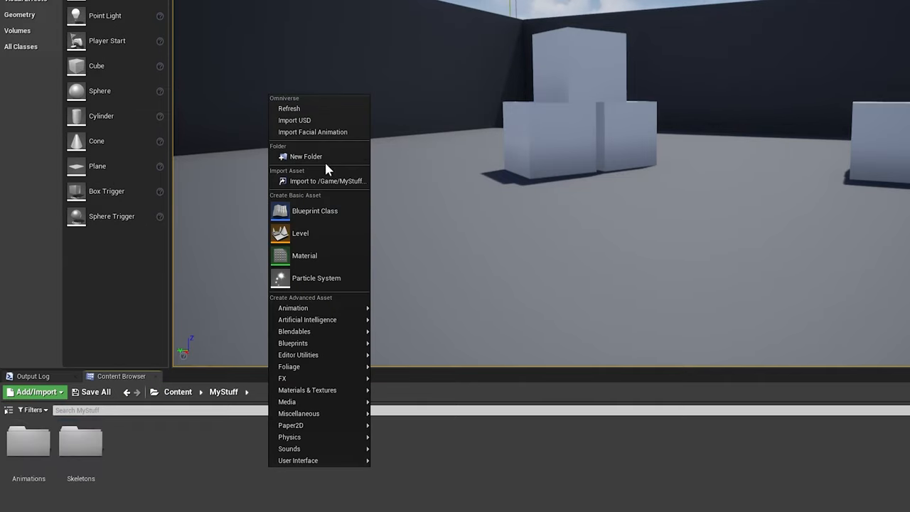
left_click(306, 157)
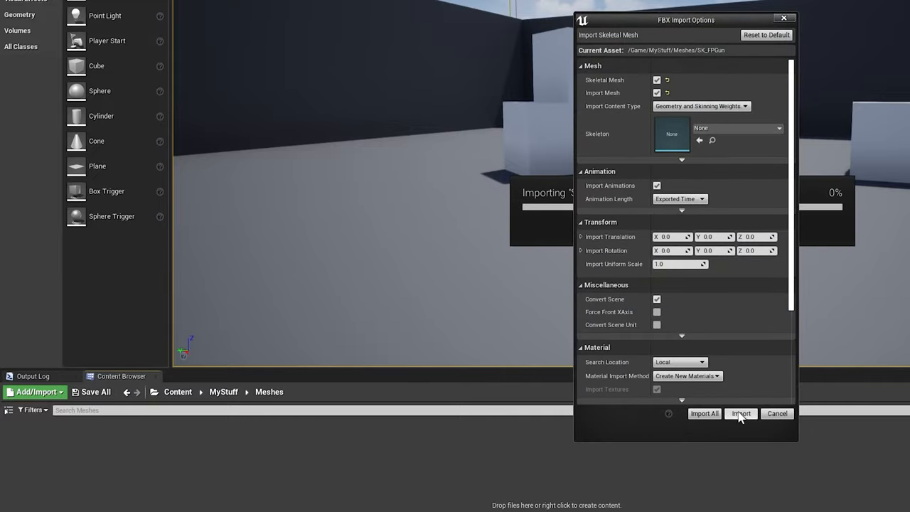
left_click(741, 413)
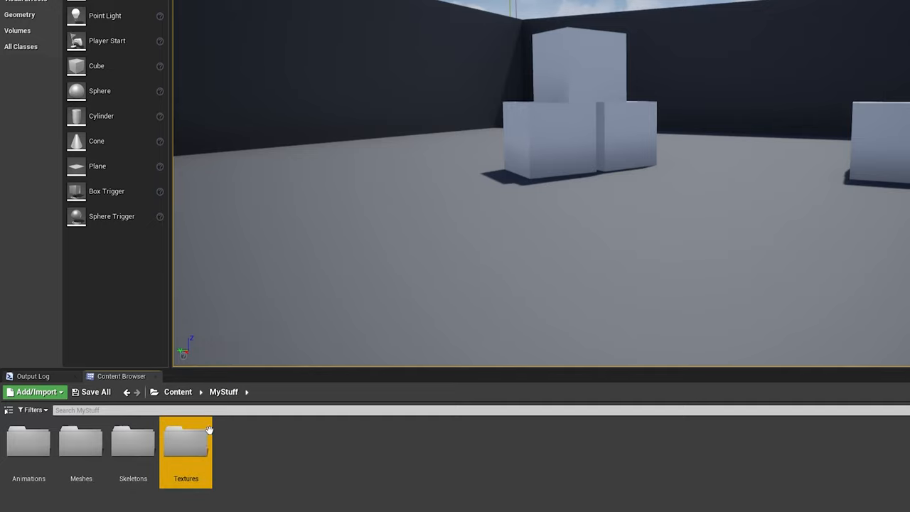
double_click(185, 440)
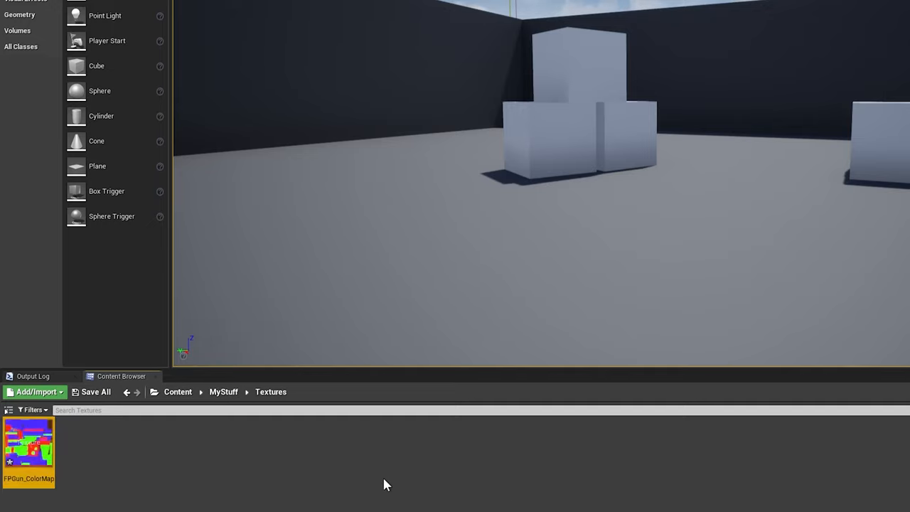
left_click(10, 3)
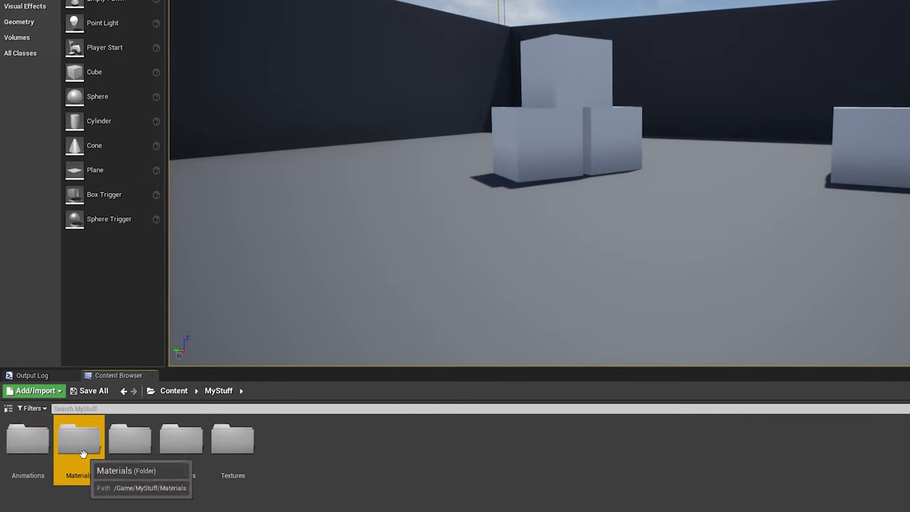
Step: Name the new material M_WeaponBase in the Materials folder and save it
double_click(79, 437)
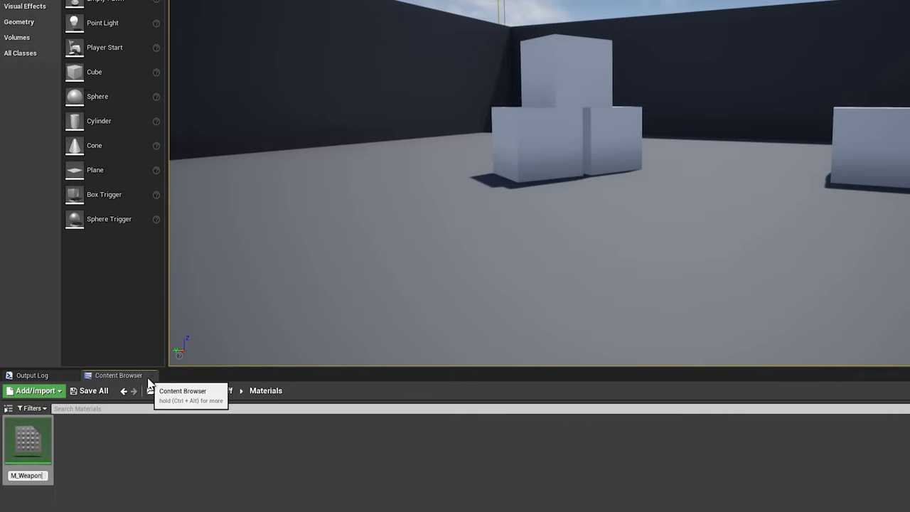
left_click(93, 390)
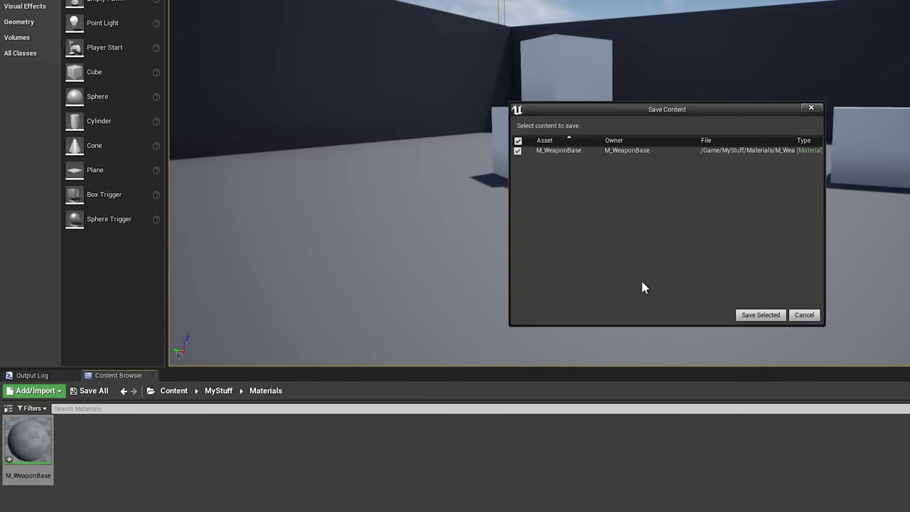
left_click(761, 314)
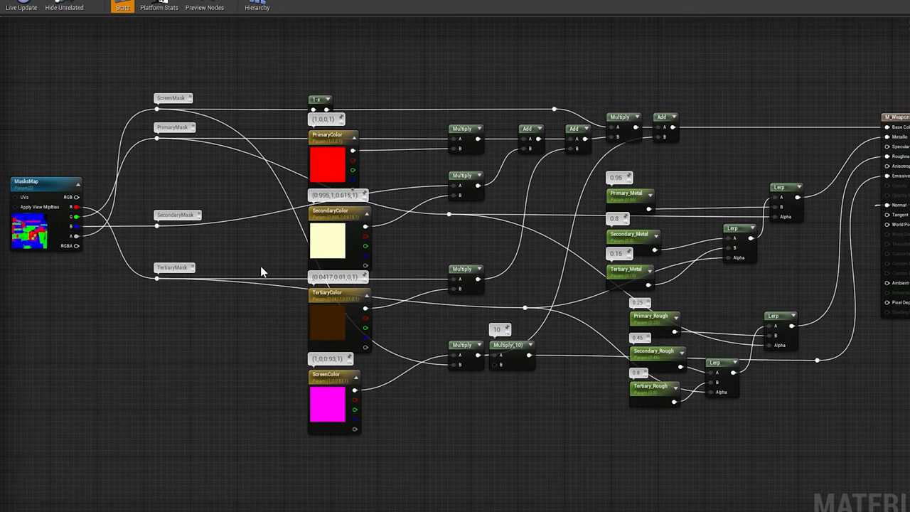
mouse_move(219, 392)
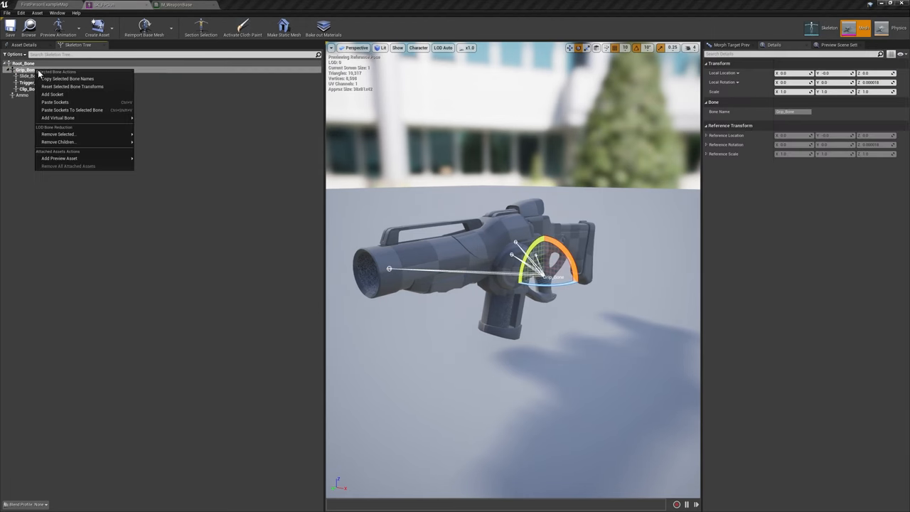
Step: Add a socket to Grip_Bone and open the new Weapon_Base actor blueprint
left_click(52, 94)
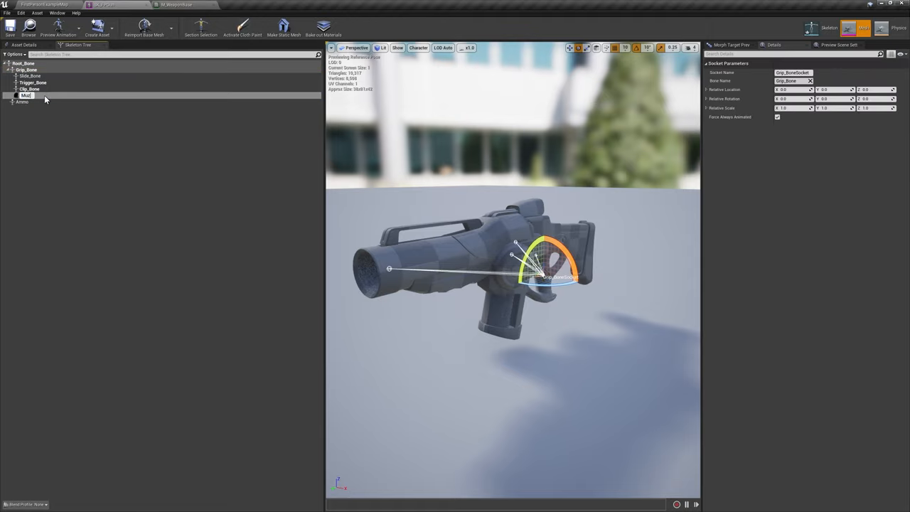
left_click(26, 94)
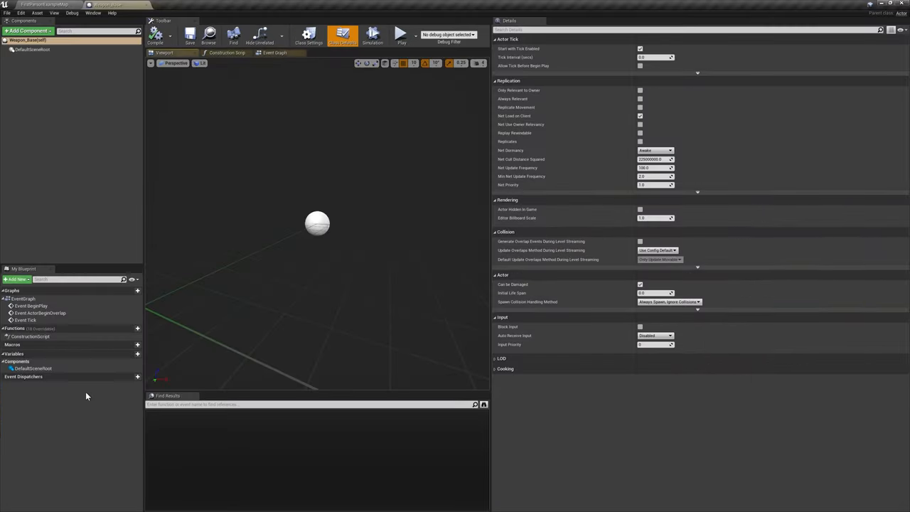
Step: Add a Weapon_Mesh component using SK_FPGun with material M_WeaponBase
left_click(28, 30)
type("Weapon_Mesh")
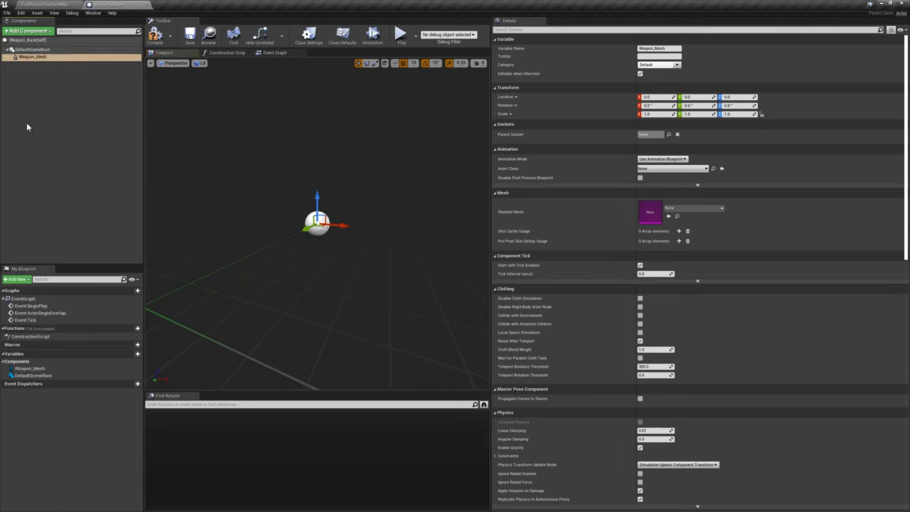
left_click(720, 209)
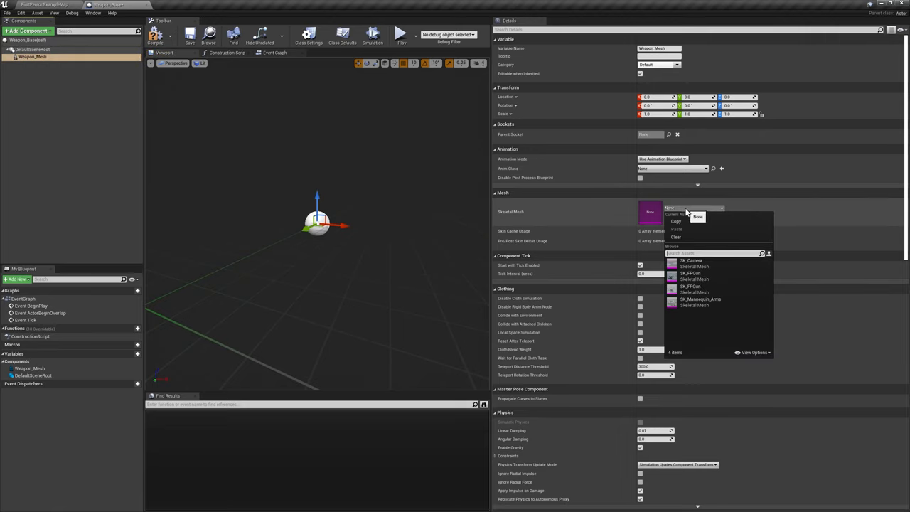
left_click(690, 277)
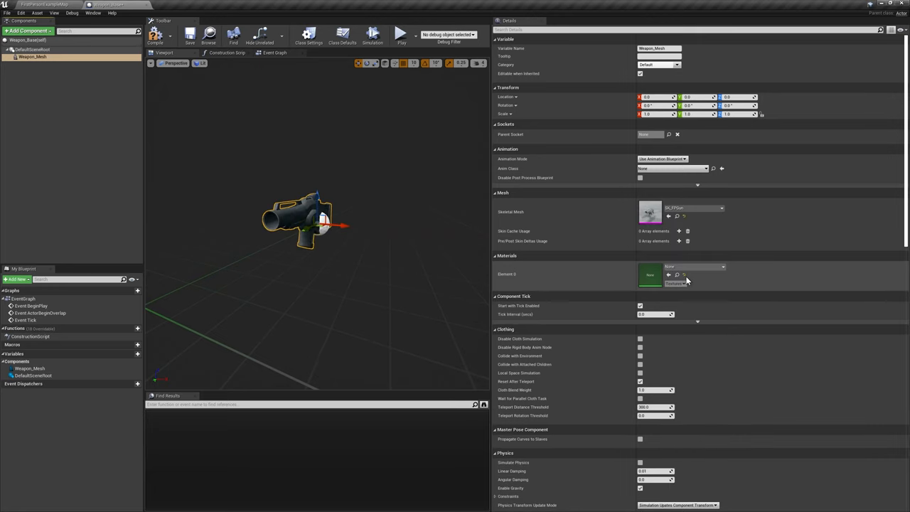
left_click(723, 267)
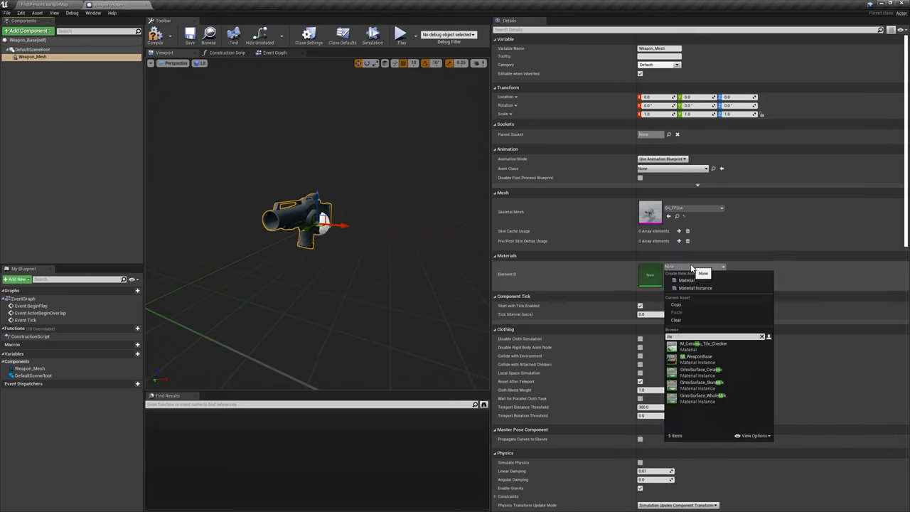
left_click(699, 356)
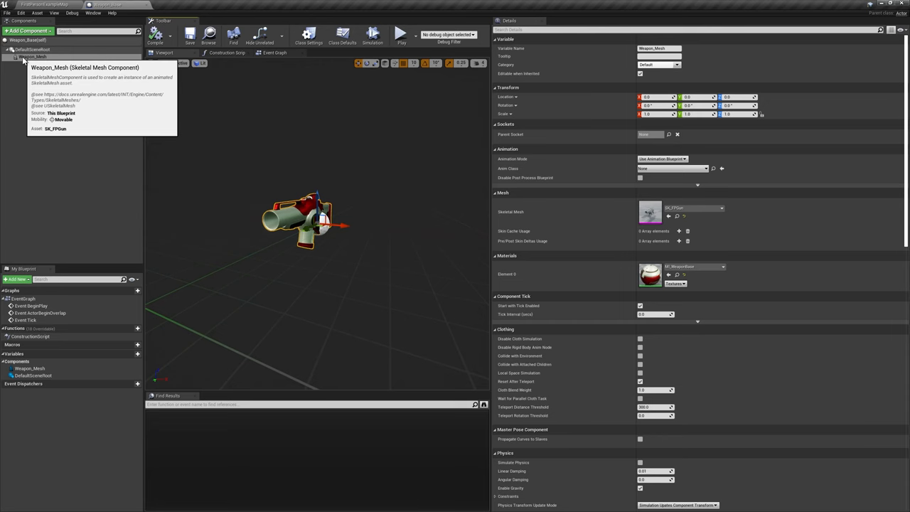
left_click(137, 353)
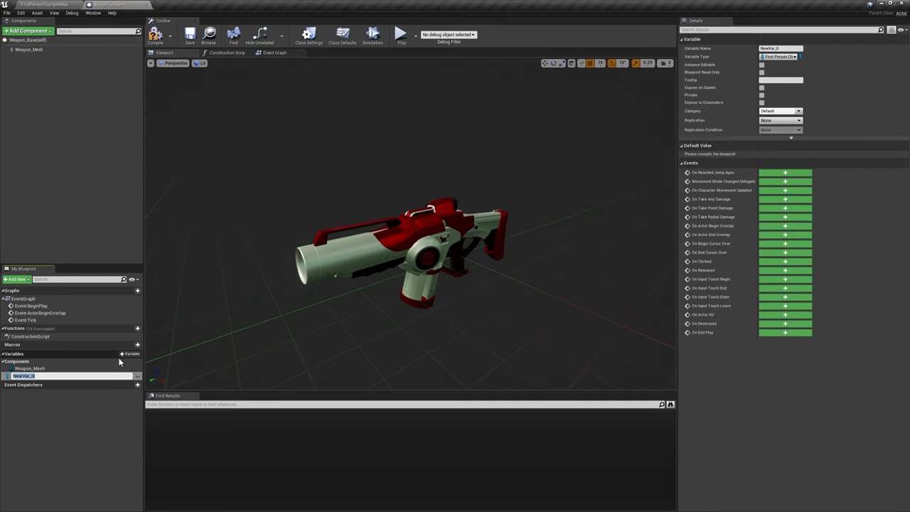
Step: Add variables PlayerRef, Name, Material, Mesh (default SK_FPGun), CanFire, FireNextShot and Damage
type("PlayerRef")
type("Name")
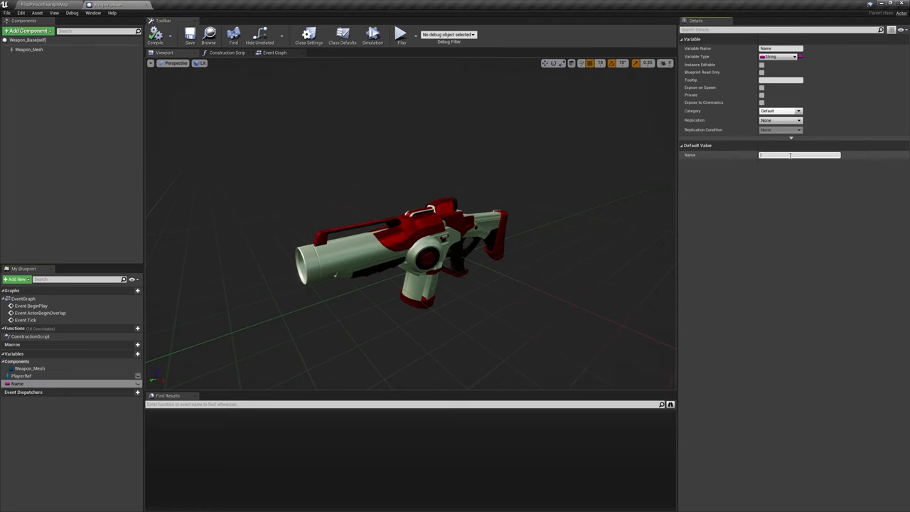
type("Weapon Base")
type("material")
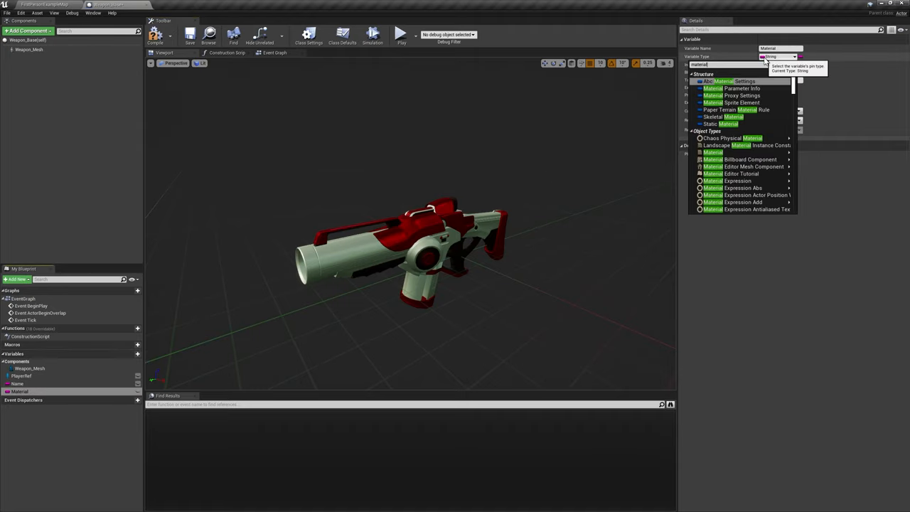
left_click(713, 138)
type("Mesh")
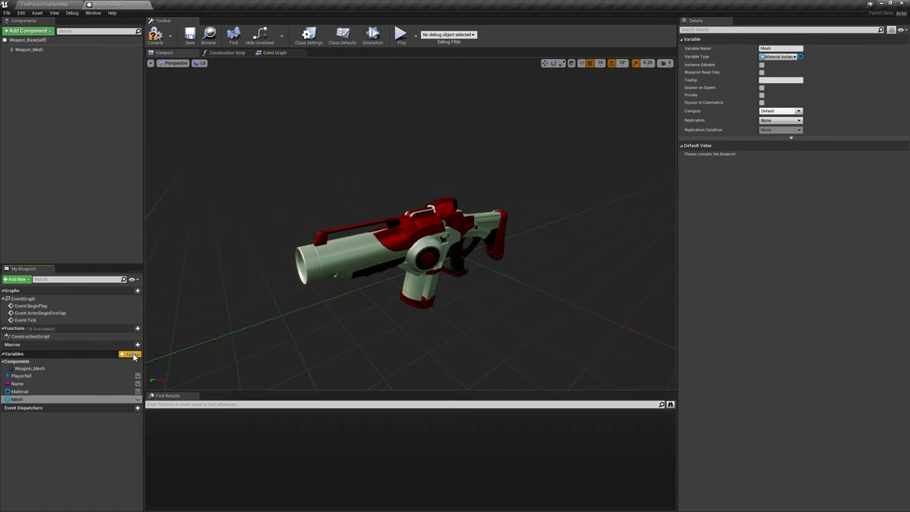
left_click(781, 56)
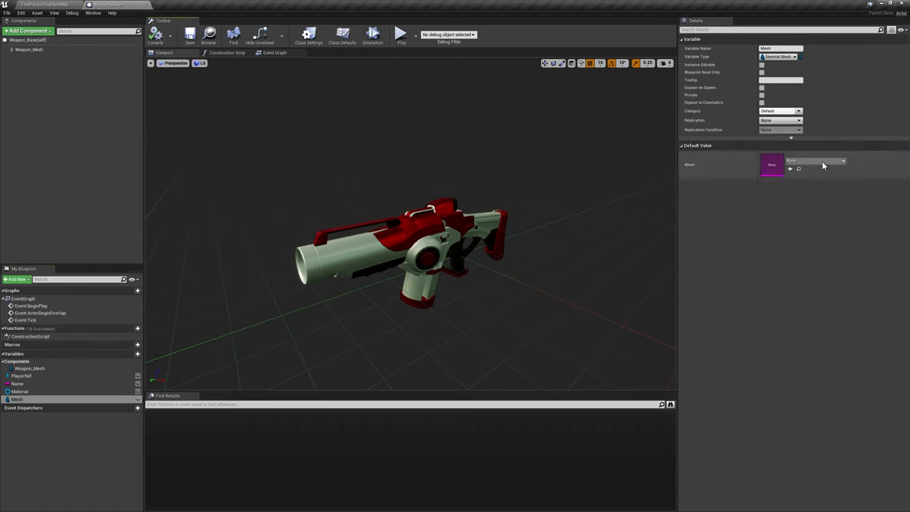
left_click(814, 160)
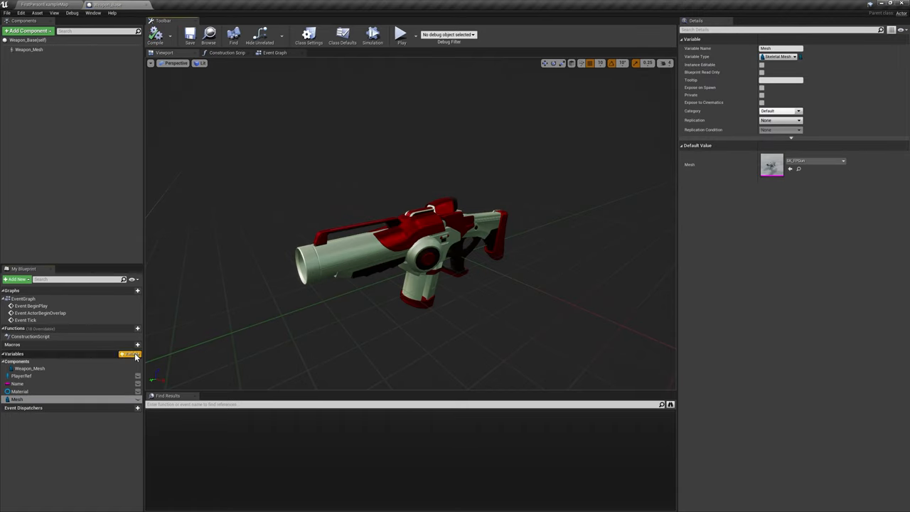
left_click(6, 13)
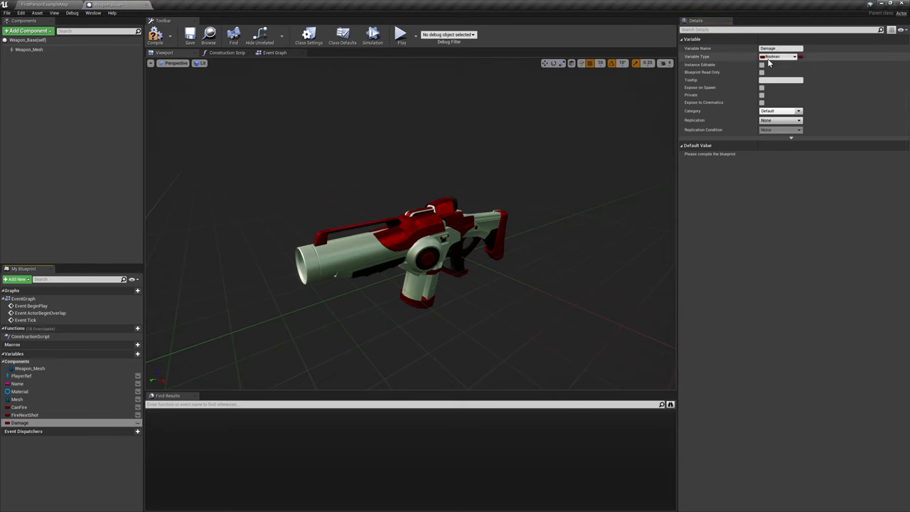
left_click(779, 57)
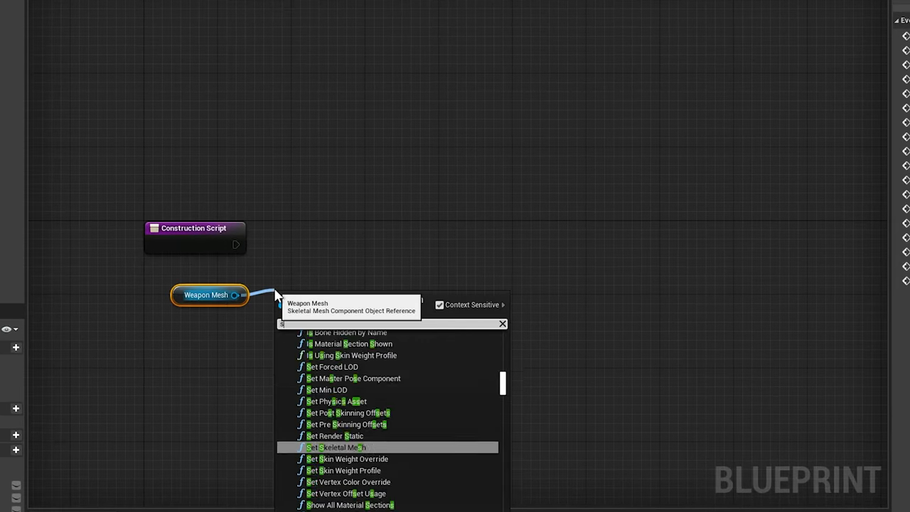
Step: Add Set Skeletal Mesh to the construction script and build PlayerRef casting with Equip, Stow, Fire, Reload events
left_click(335, 446)
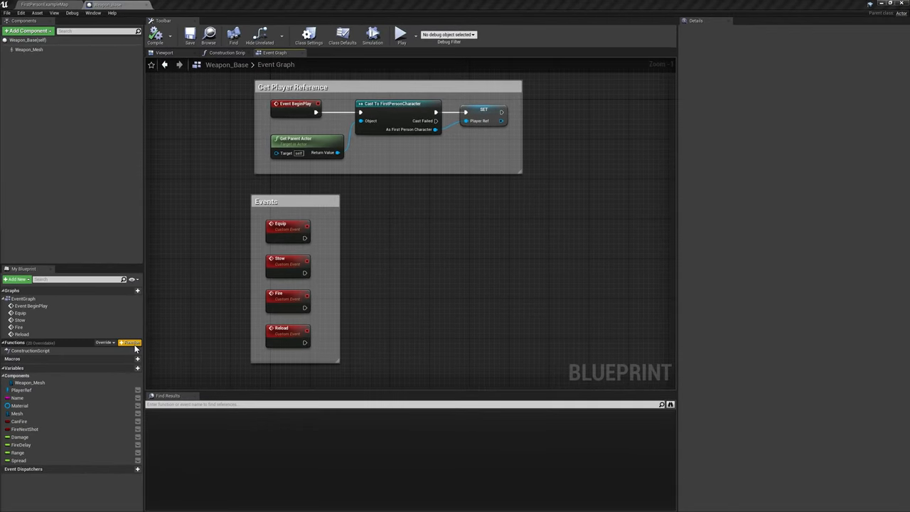
left_click(137, 343)
type("getplayerre")
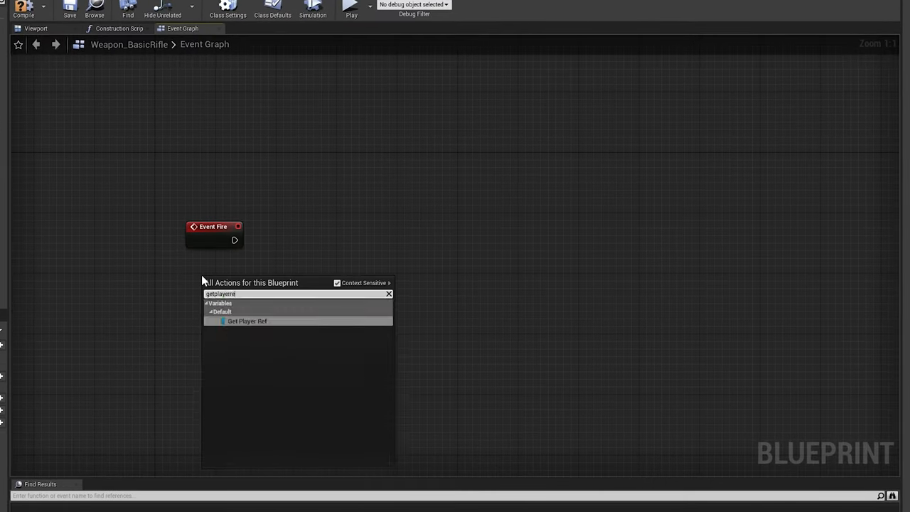
Step: After Event Fire, get the player ref's Mesh 1P and Play Montage FP_Fire_Montage
left_click(247, 321)
type("fire")
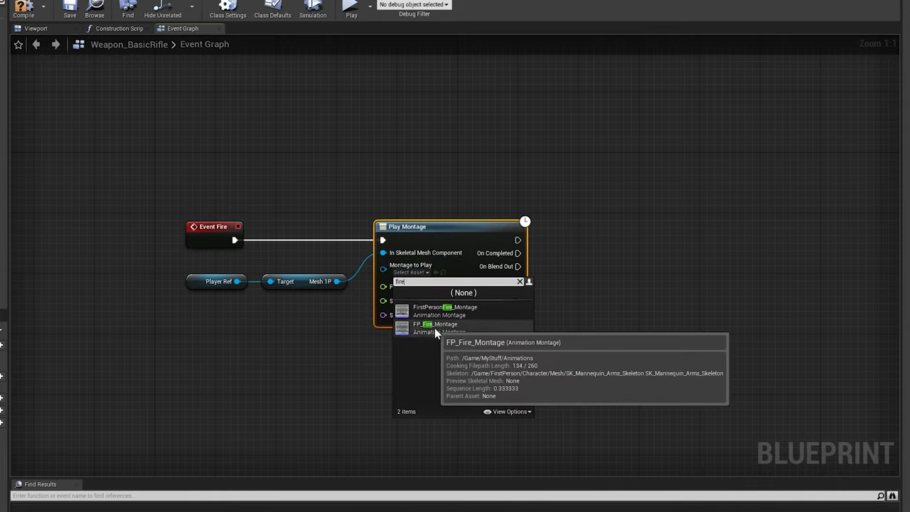
left_click(435, 325)
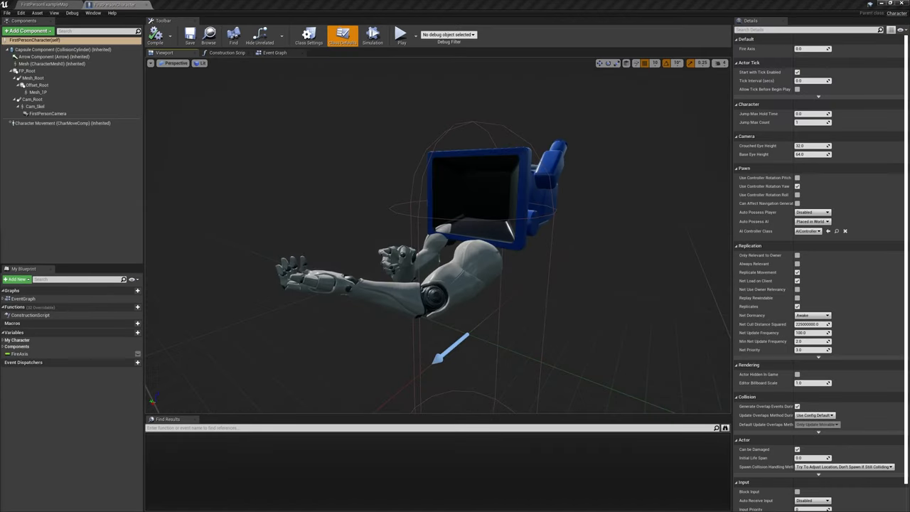
Step: Add a Weapon_BP child actor under Mesh_1P, parented to the GripPoint socket
left_click(28, 30)
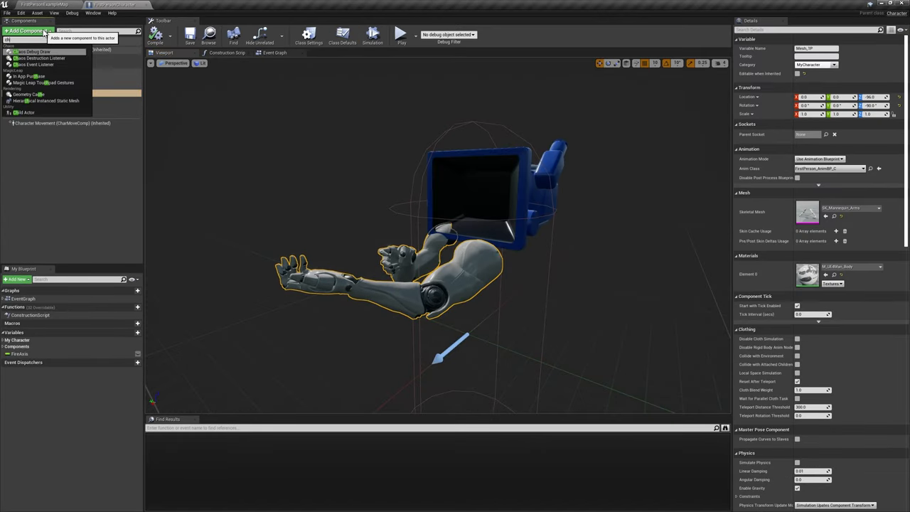
left_click(39, 99)
type("Weapon_BP")
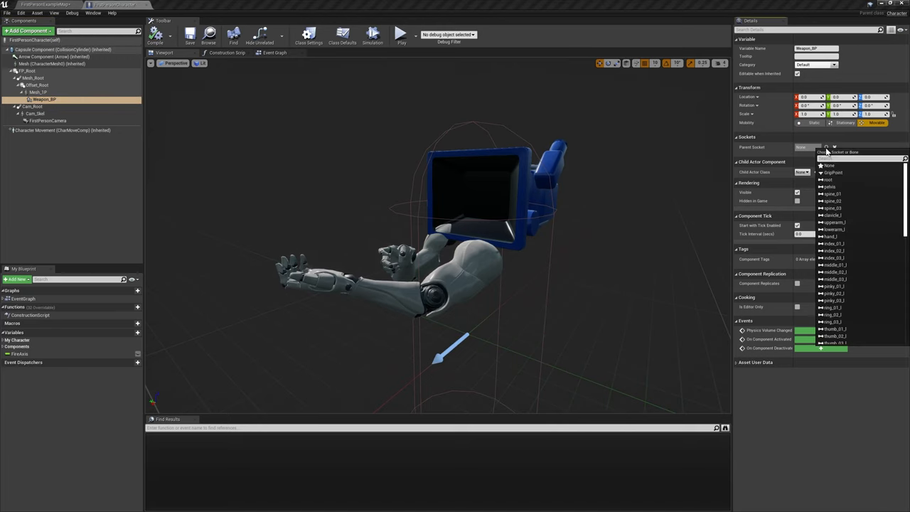
left_click(833, 172)
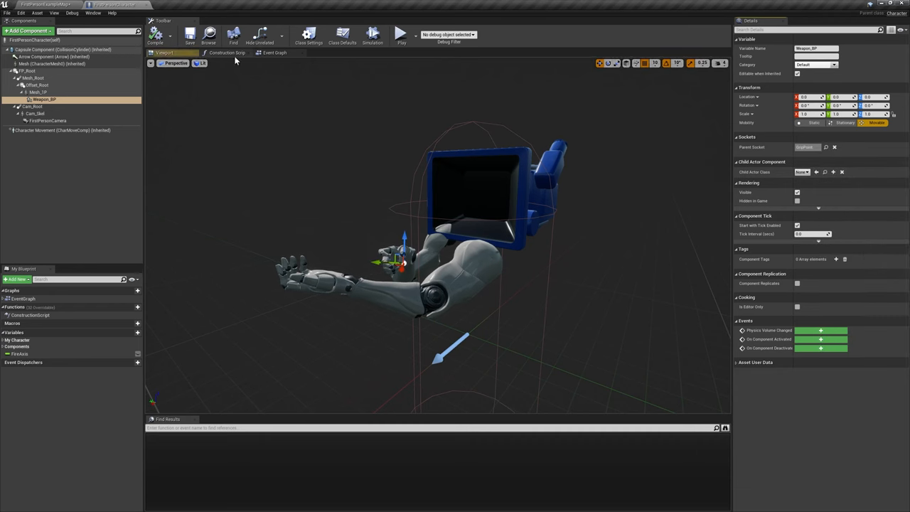
left_click(803, 172)
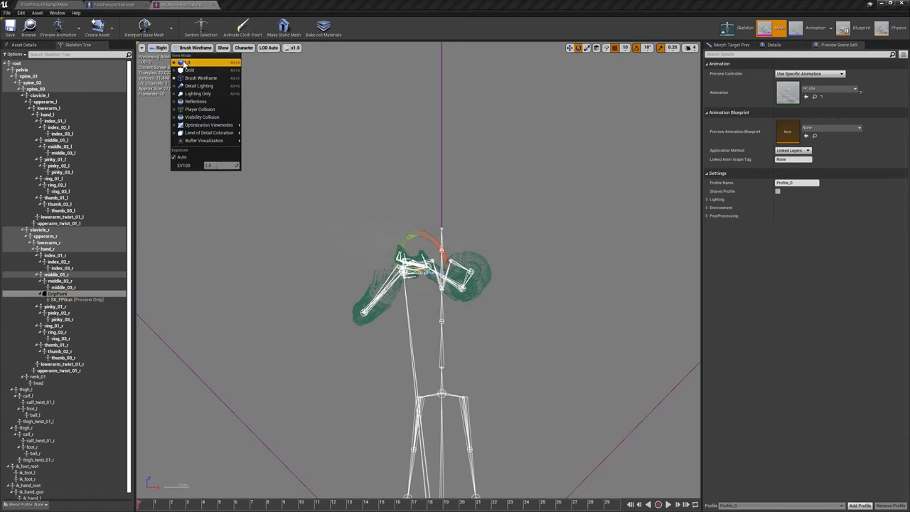
Step: Switch the arms skeleton preview back to lit shading
left_click(188, 69)
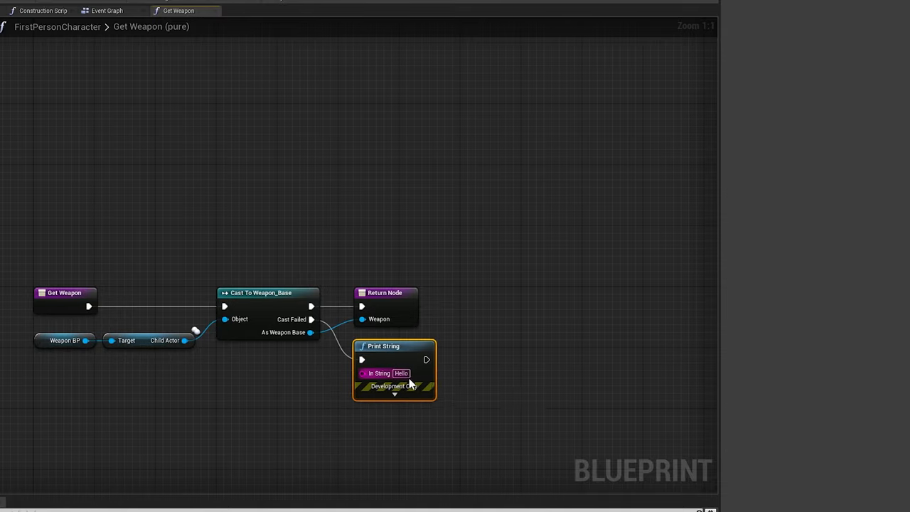
Step: Route the Fire input to Get Weapon's Fire, then add Set Child Actor Class in the construction script
left_click(107, 10)
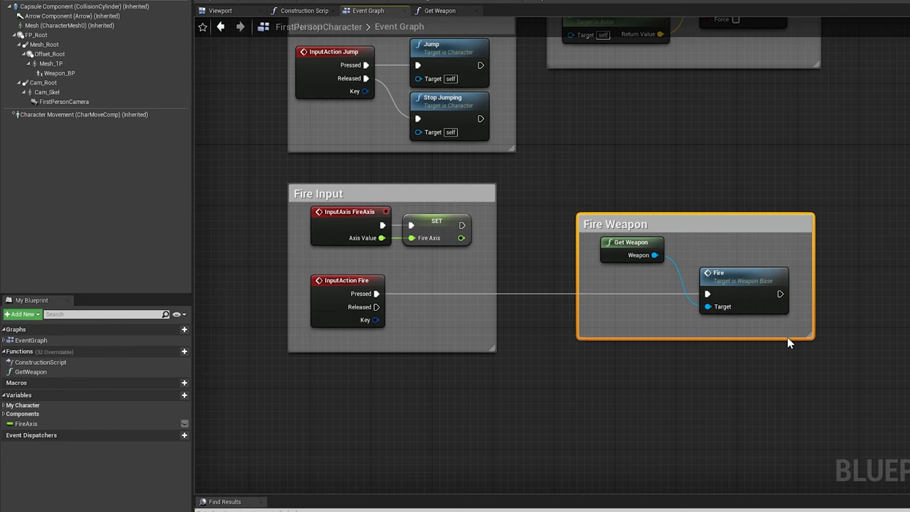
left_click(300, 10)
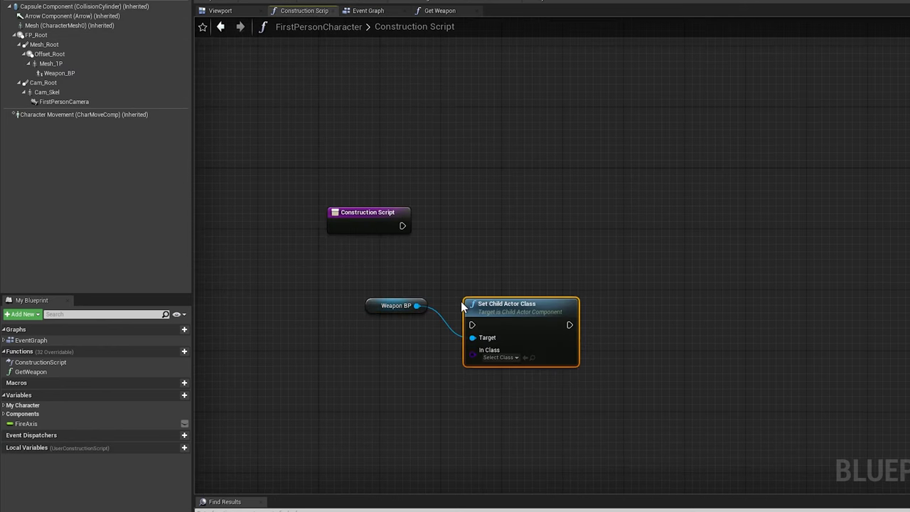
left_click(500, 357)
type("TEMP")
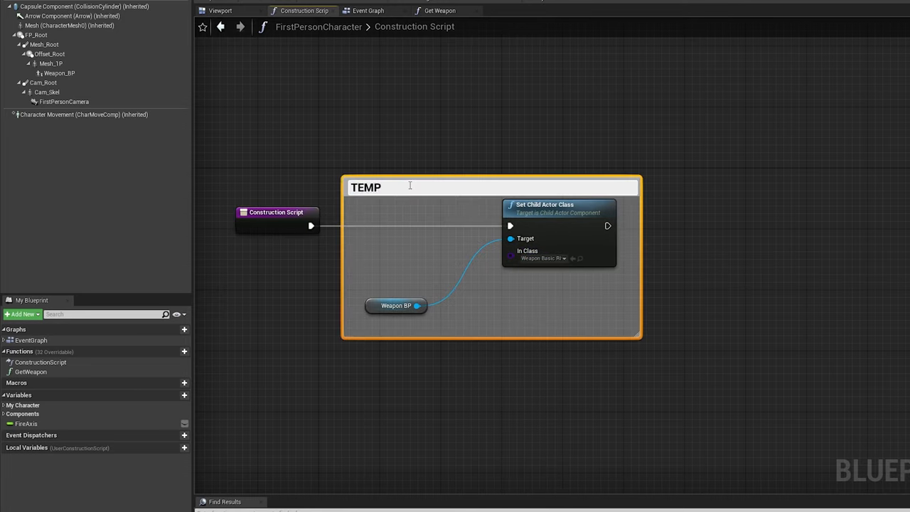
type("Set Child Actor")
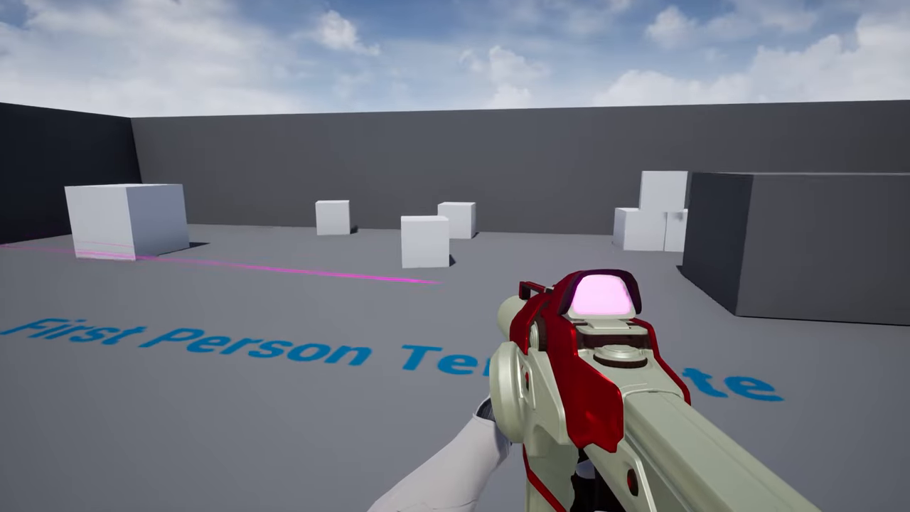
mouse_move(455, 256)
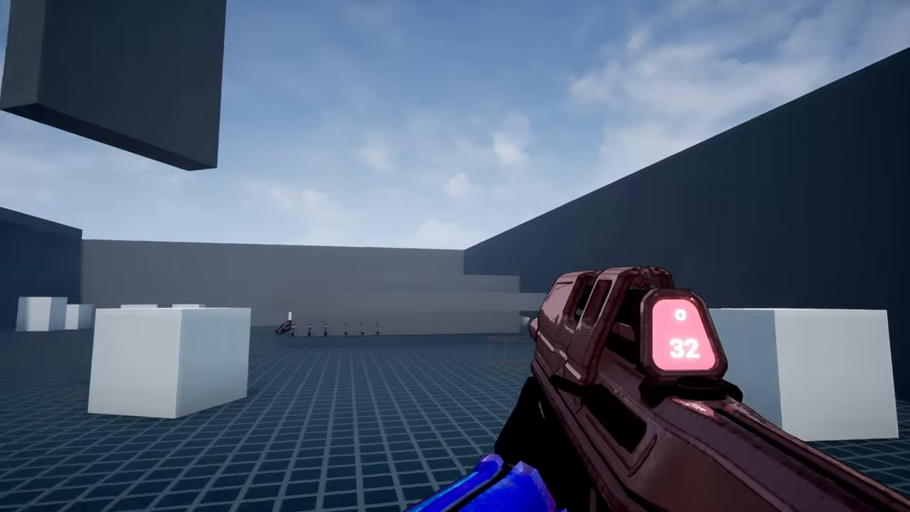
mouse_move(455, 256)
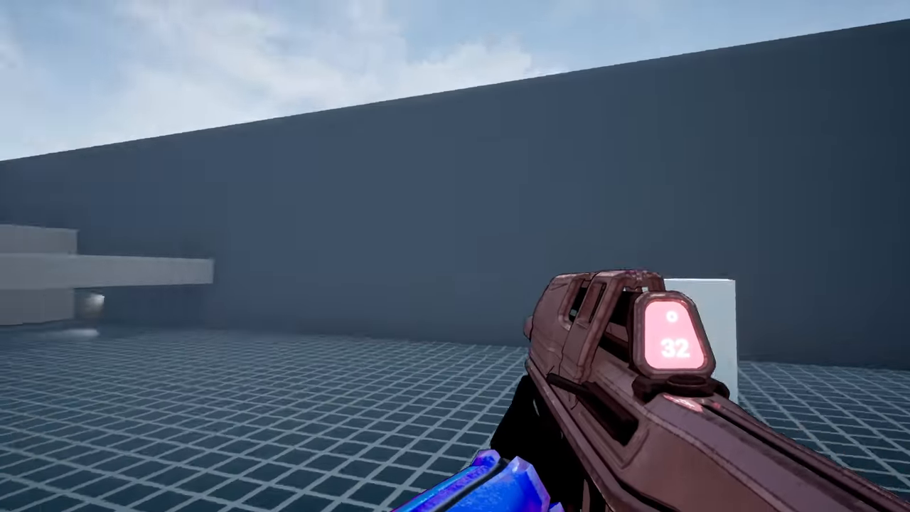
mouse_move(456, 256)
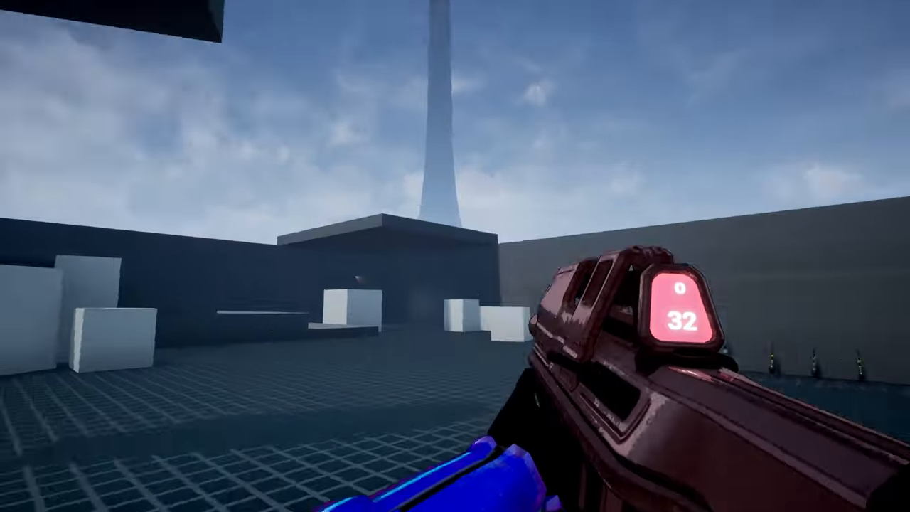